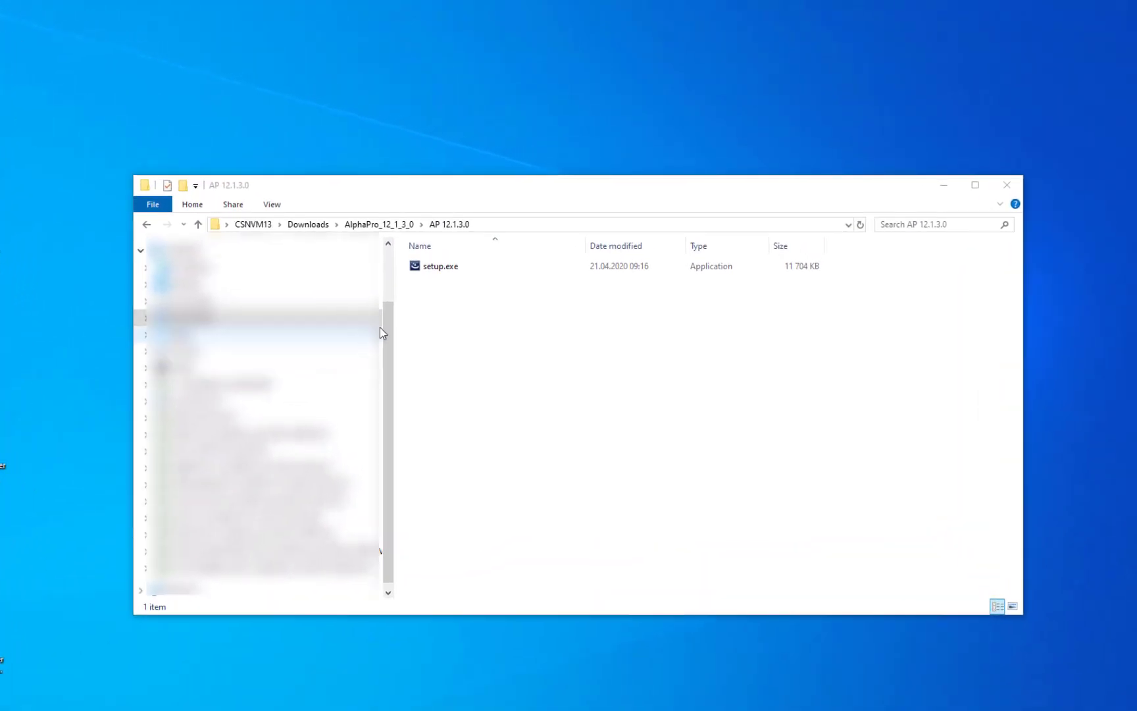
Step: Run setup.exe and accept the AlphaPro licence terms in the InstallShield Wizard
left_click(438, 266)
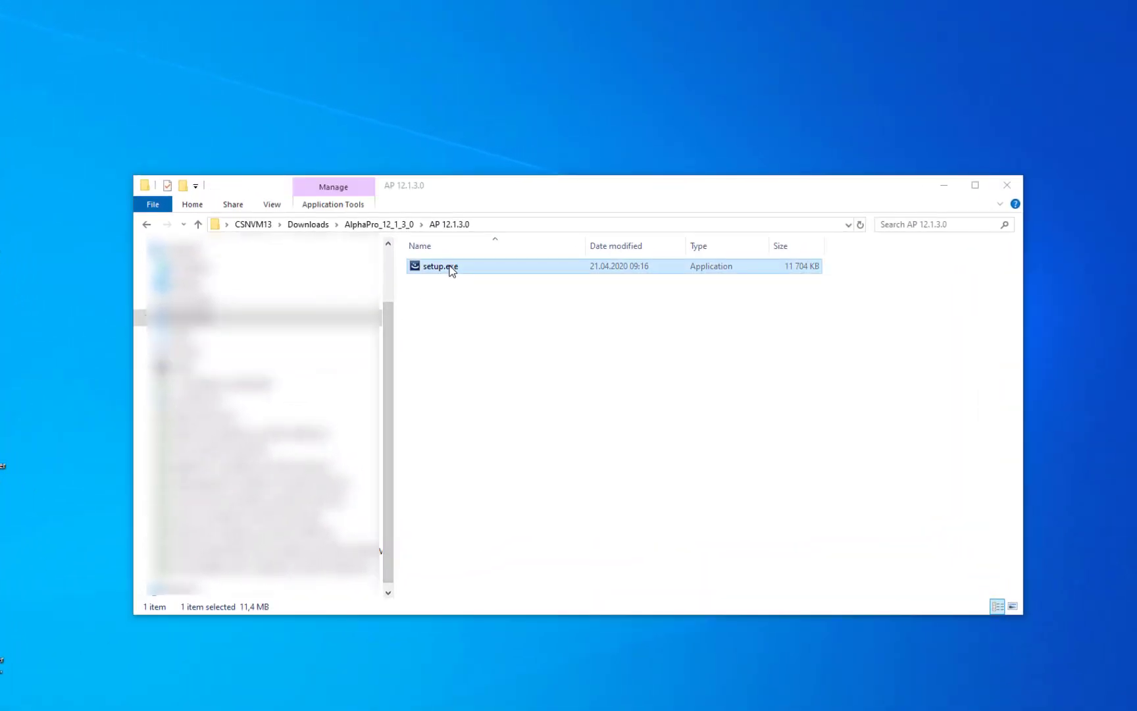
double_click(438, 266)
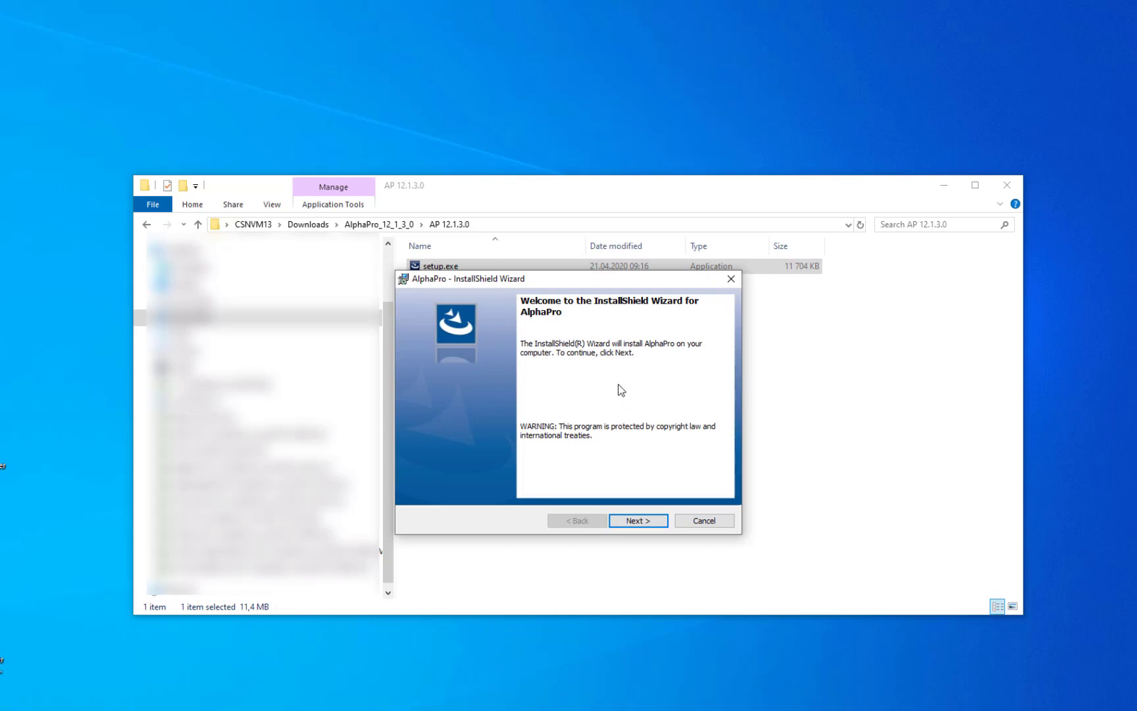
left_click(637, 520)
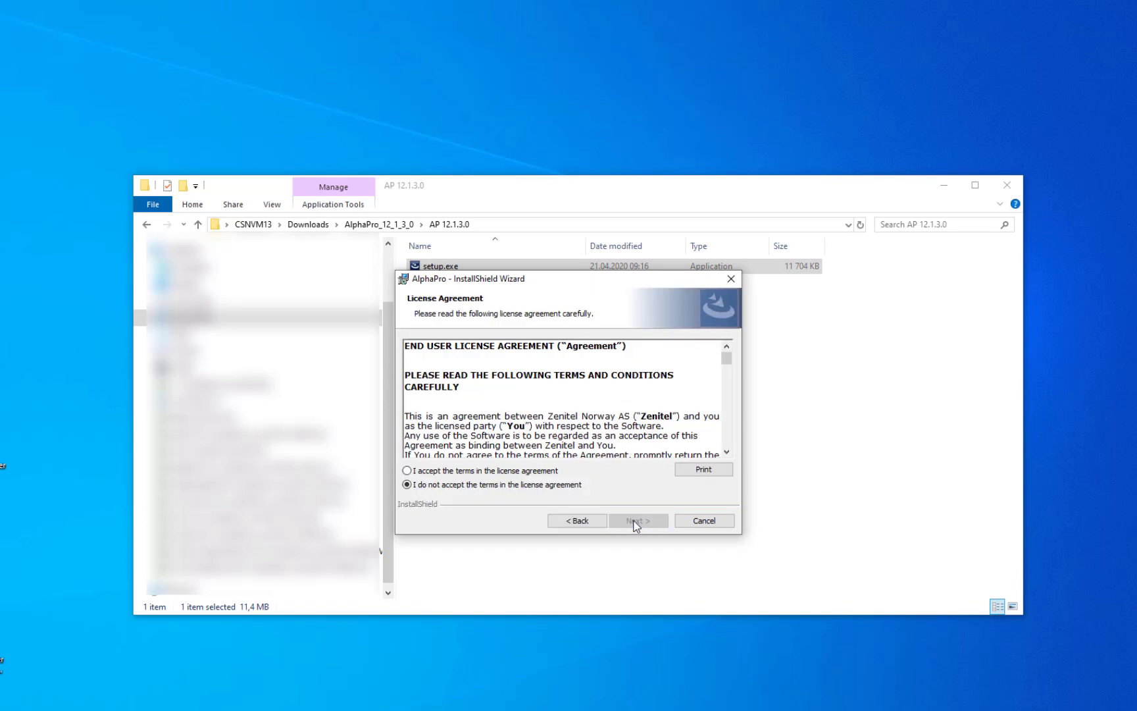
left_click(407, 470)
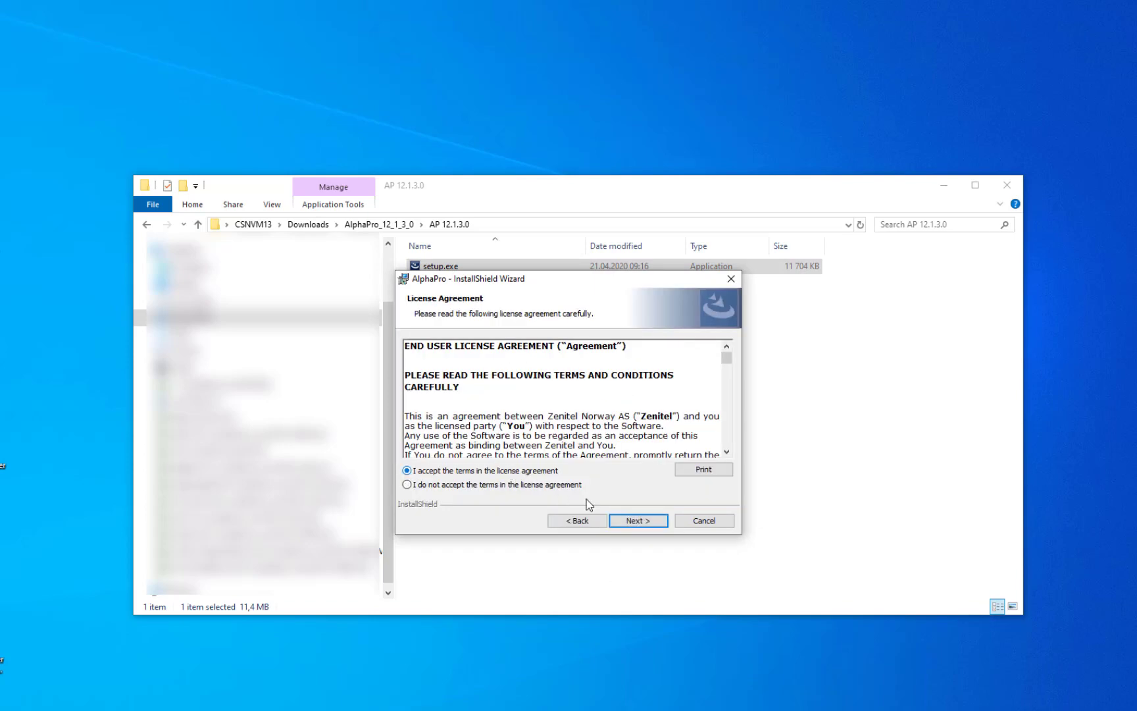
left_click(637, 521)
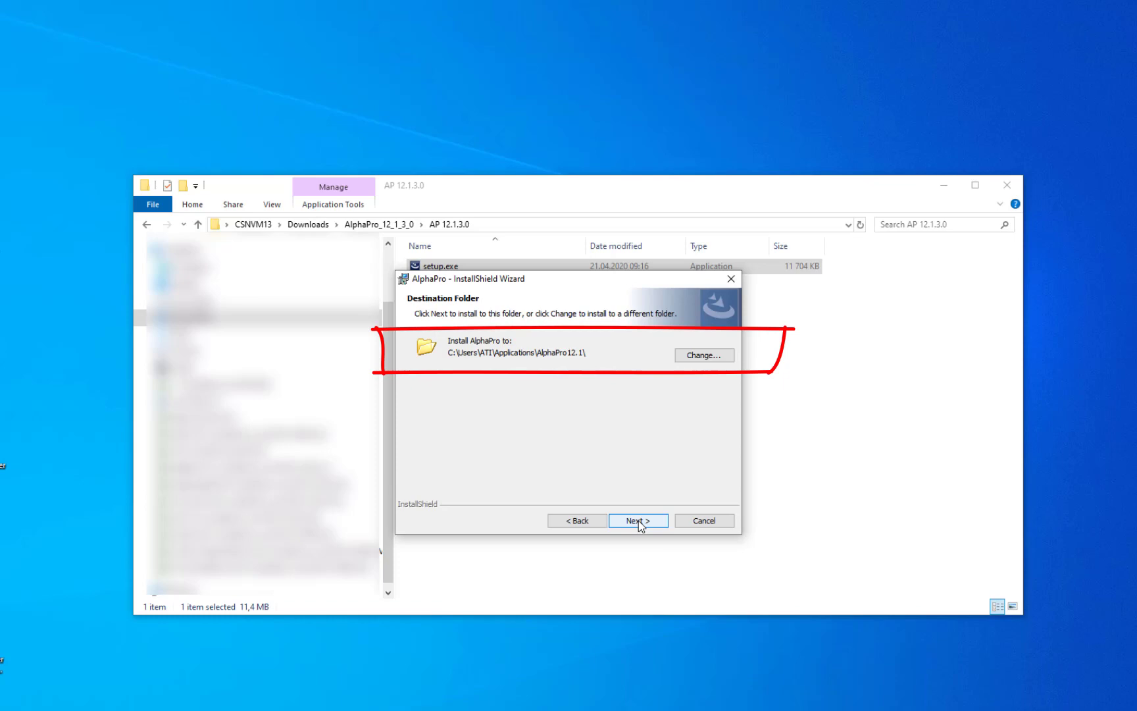
Step: Install AlphaPro into the default AlphaPro12.1 folder and close the finished wizard
left_click(637, 519)
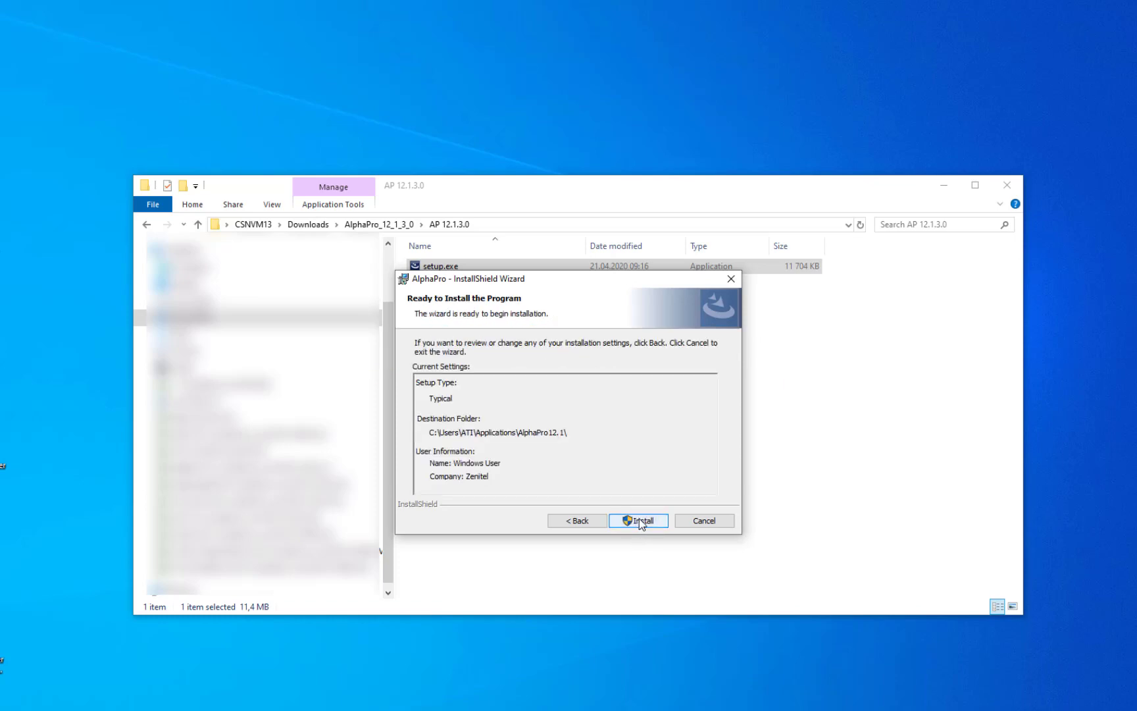
left_click(638, 520)
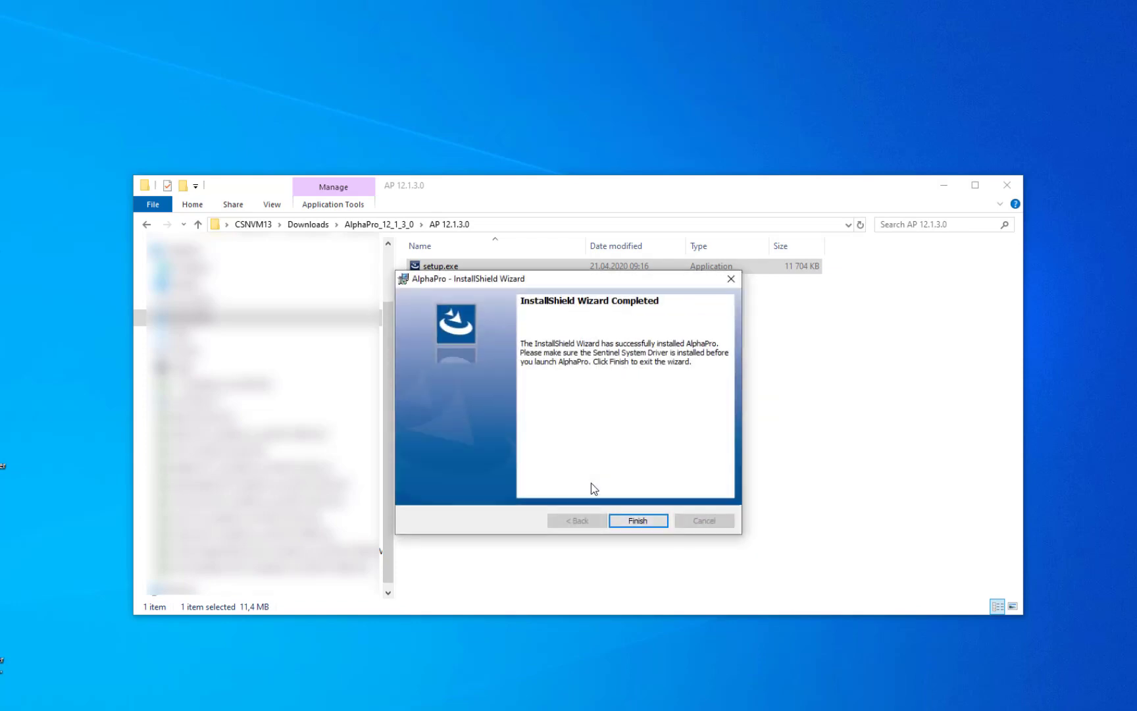
left_click(637, 520)
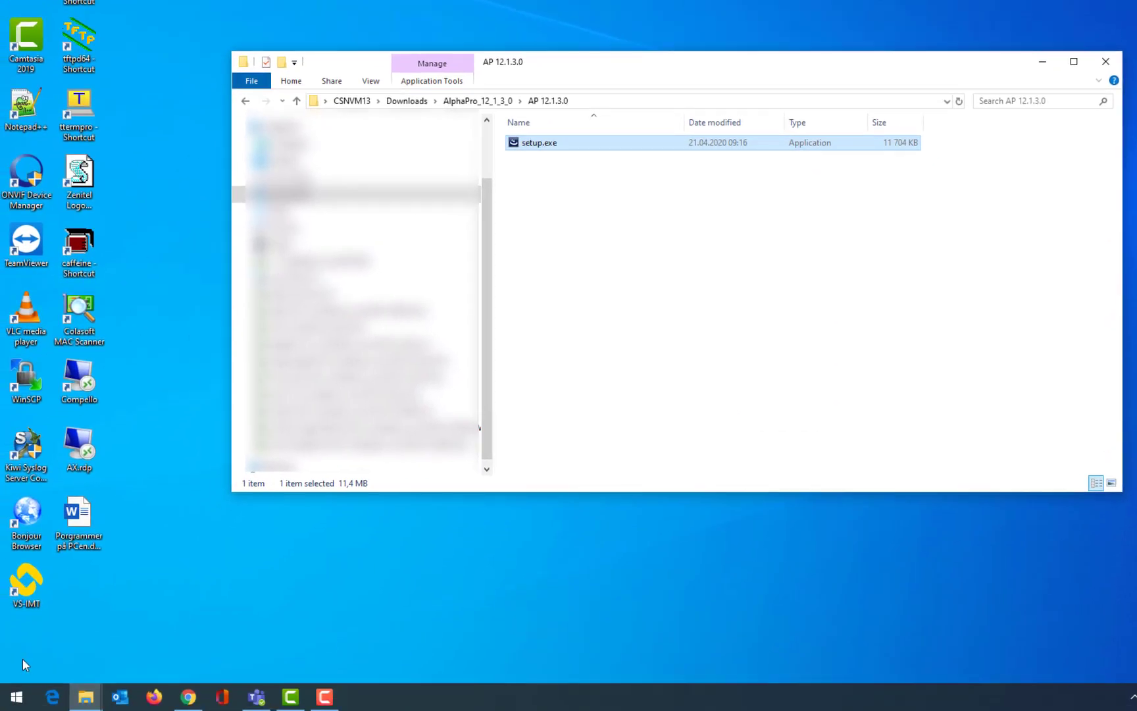
left_click(16, 697)
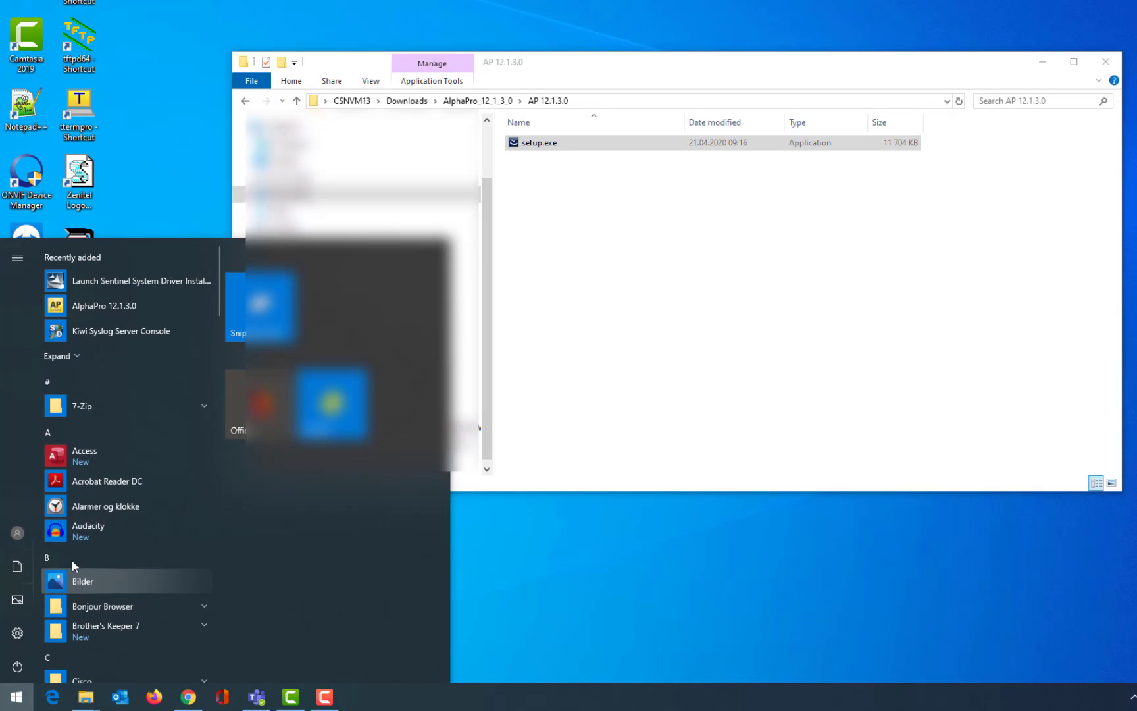
mouse_move(104, 306)
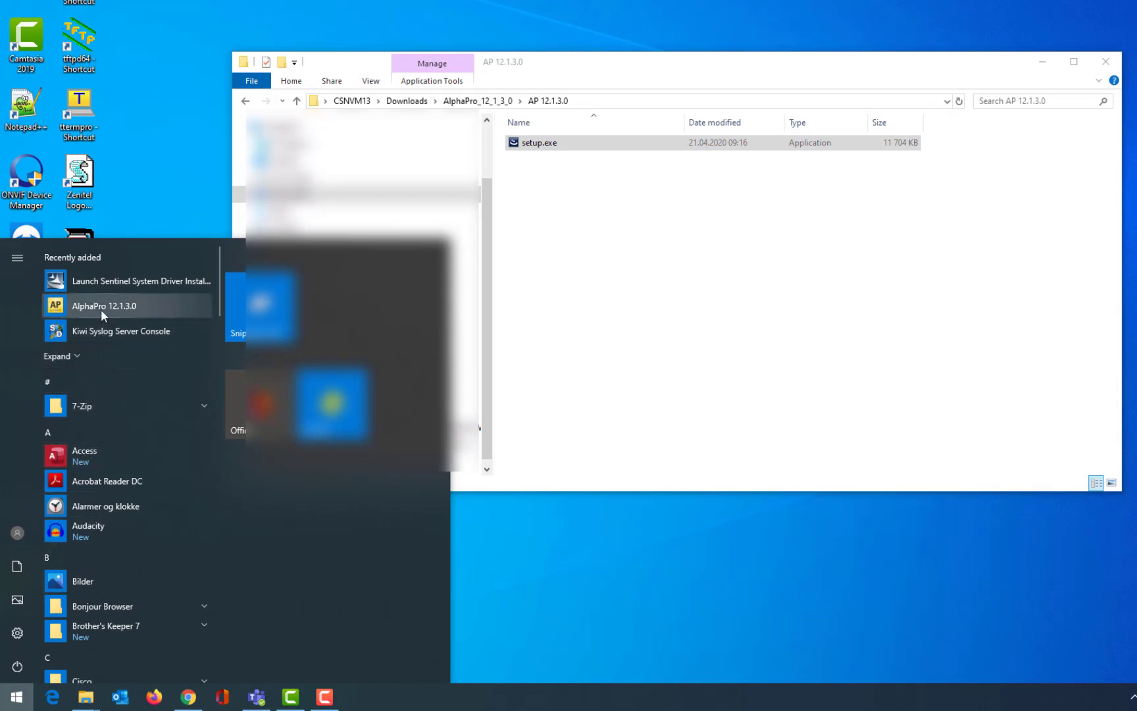
left_click(104, 305)
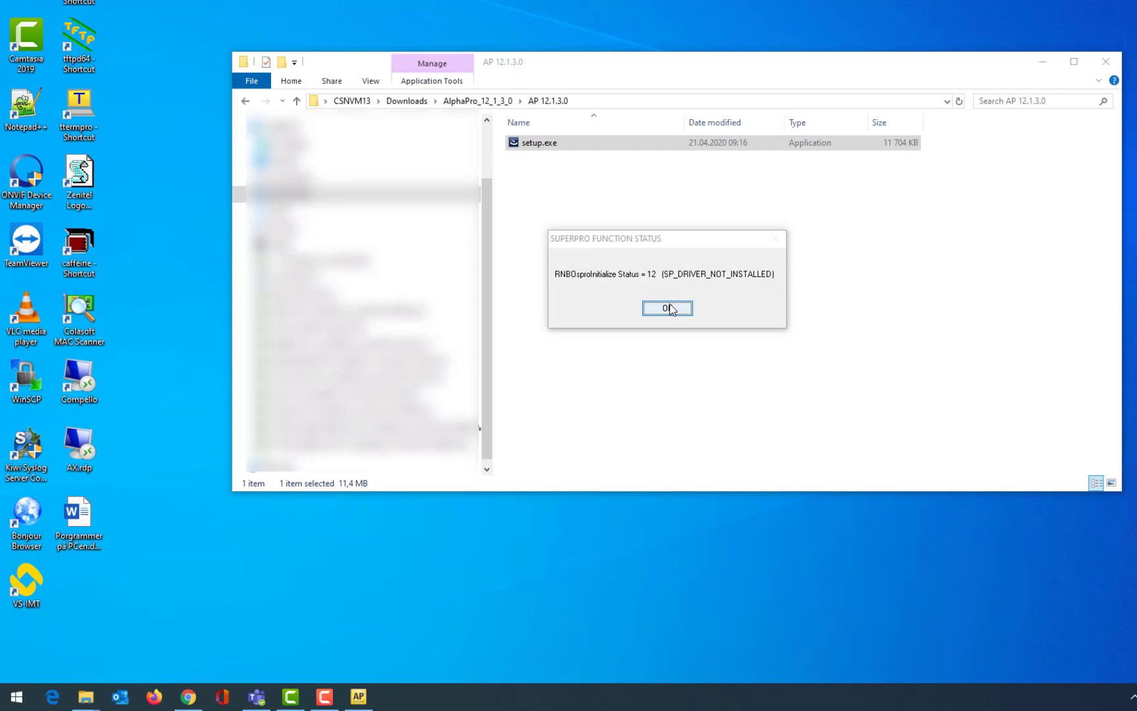
left_click(666, 308)
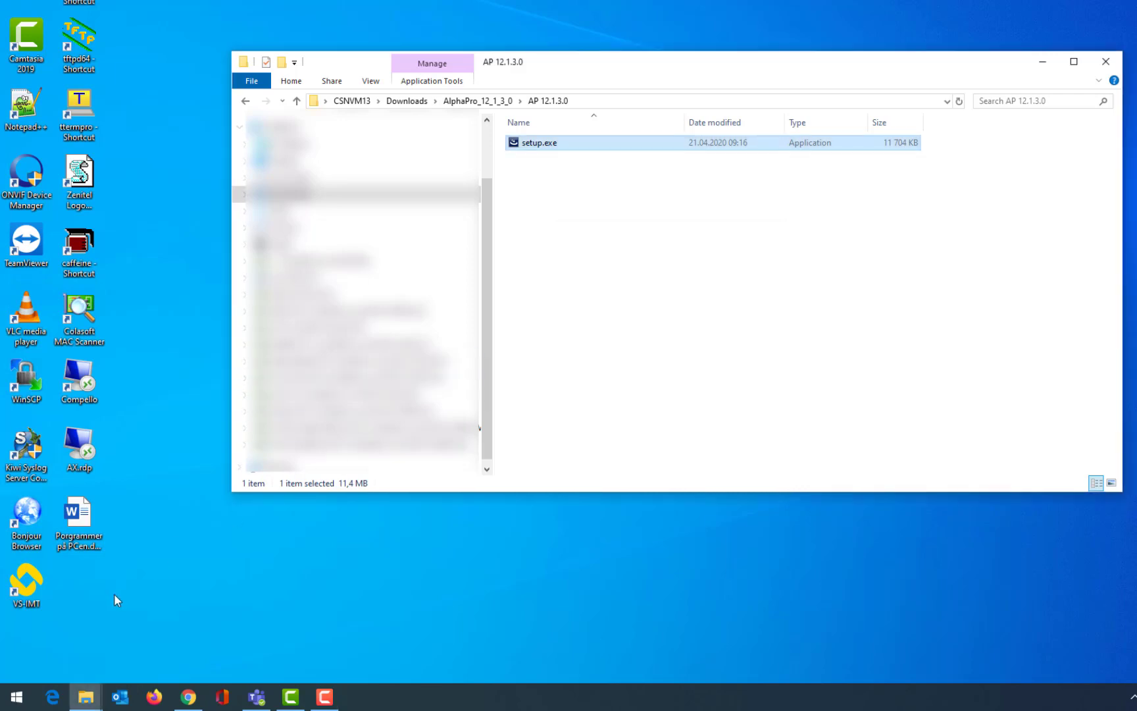
Step: Launch the Sentinel System Driver 7.5.8 installer from Start and accept its licence
left_click(16, 697)
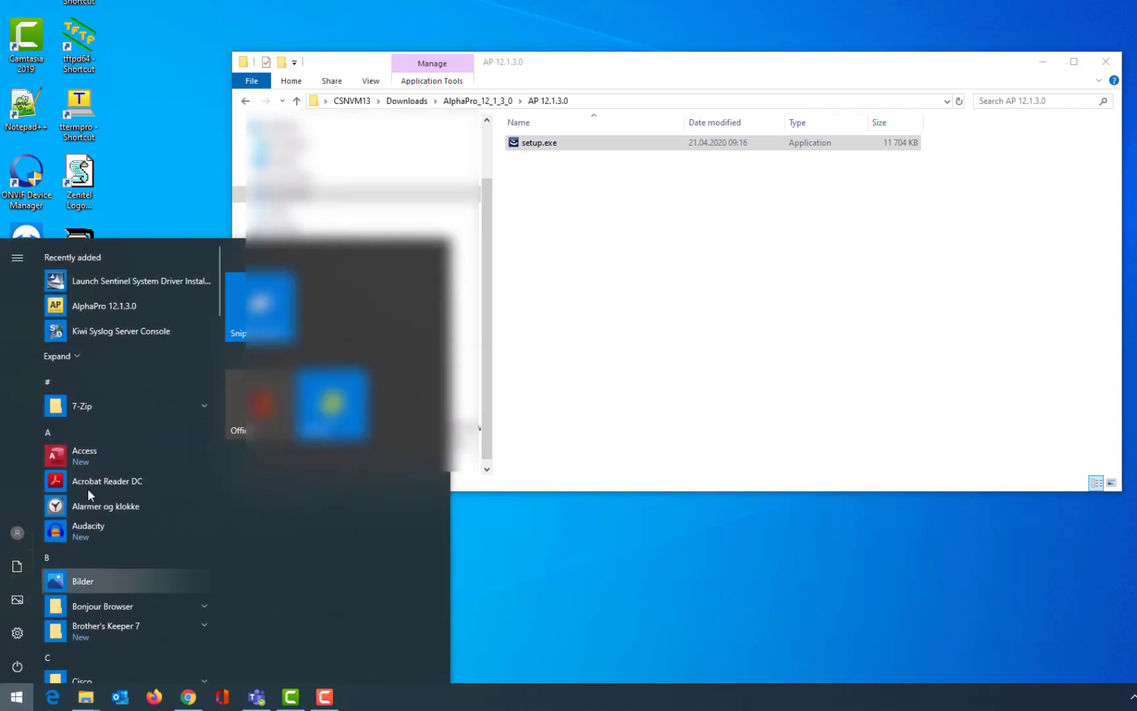
mouse_move(122, 285)
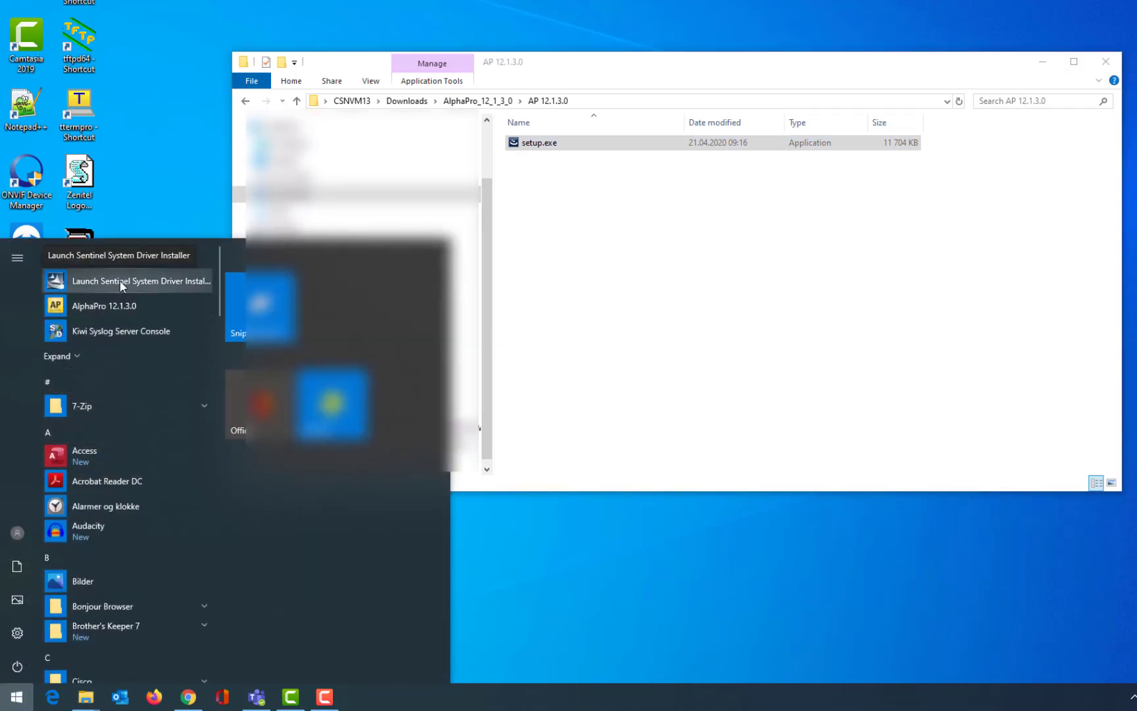
left_click(140, 280)
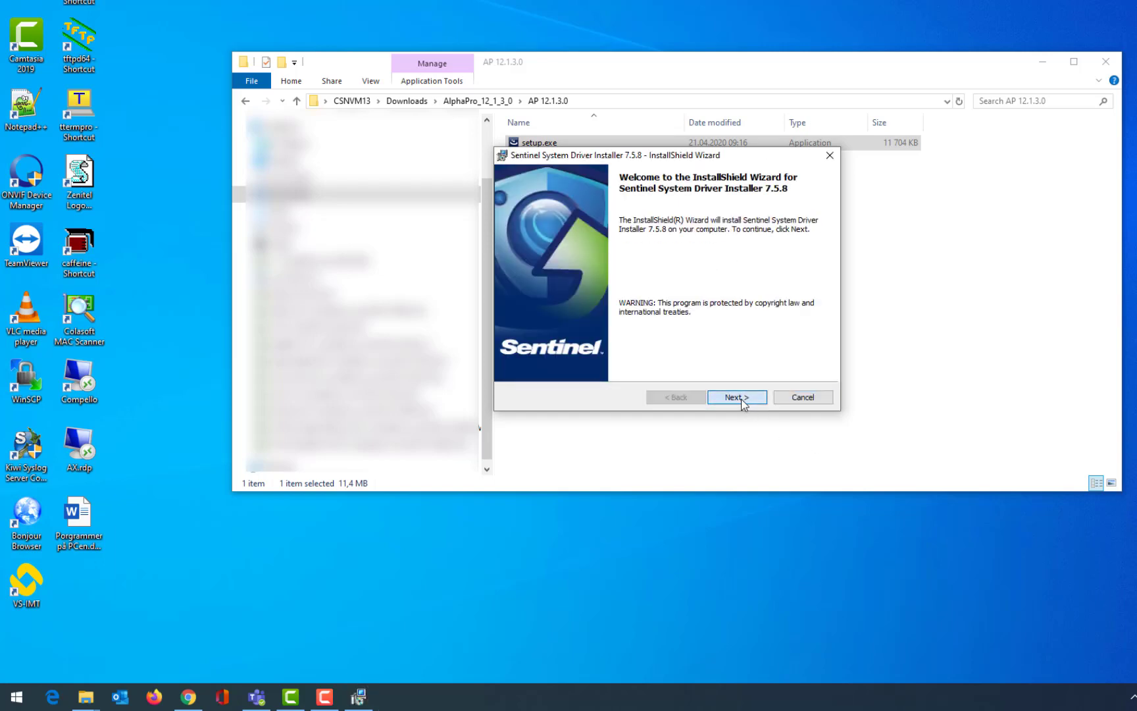
left_click(736, 396)
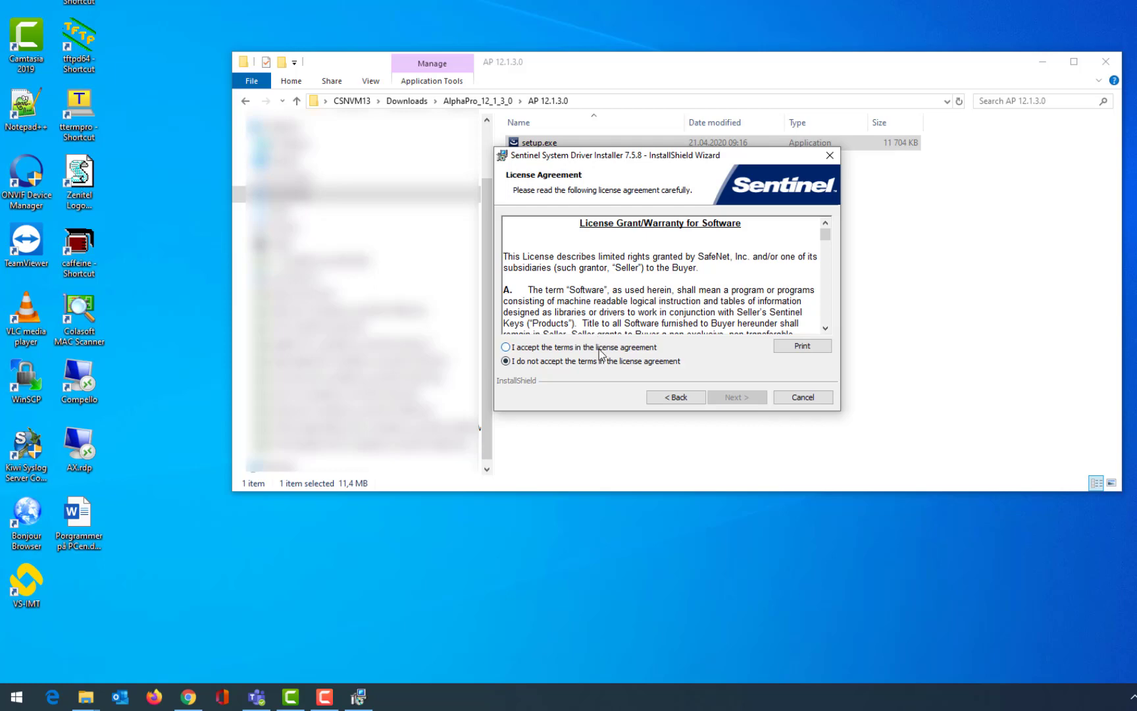
left_click(736, 396)
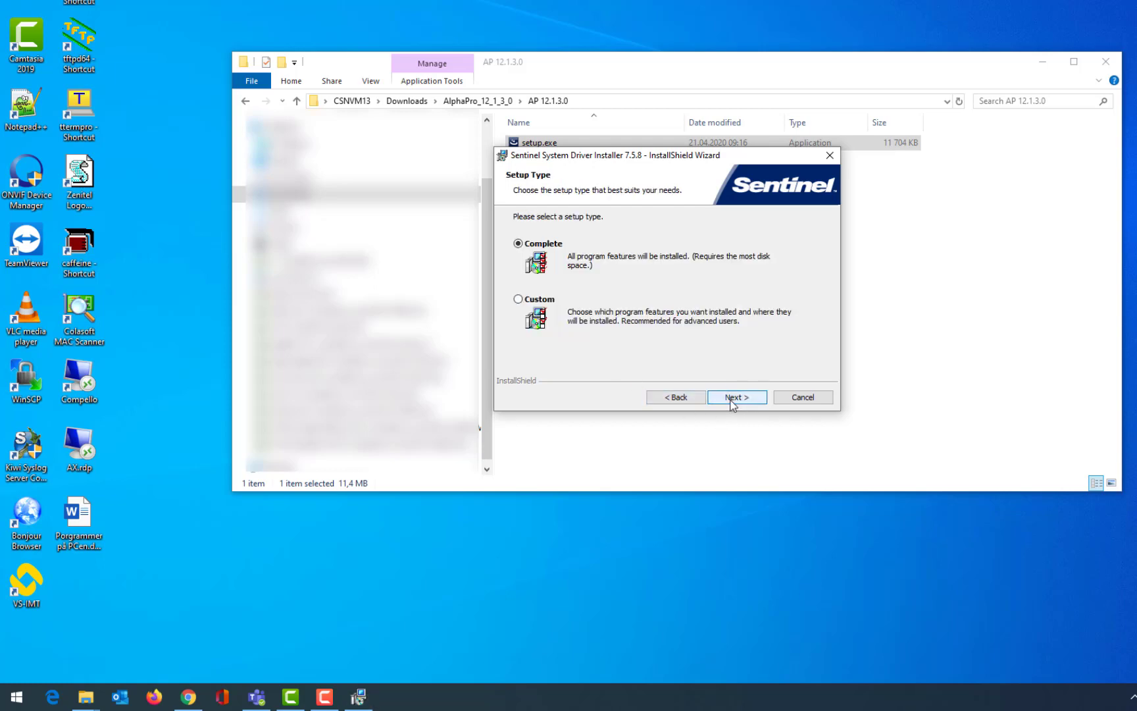
Step: Install the Sentinel driver with the complete setup type and close the finished wizard
left_click(735, 396)
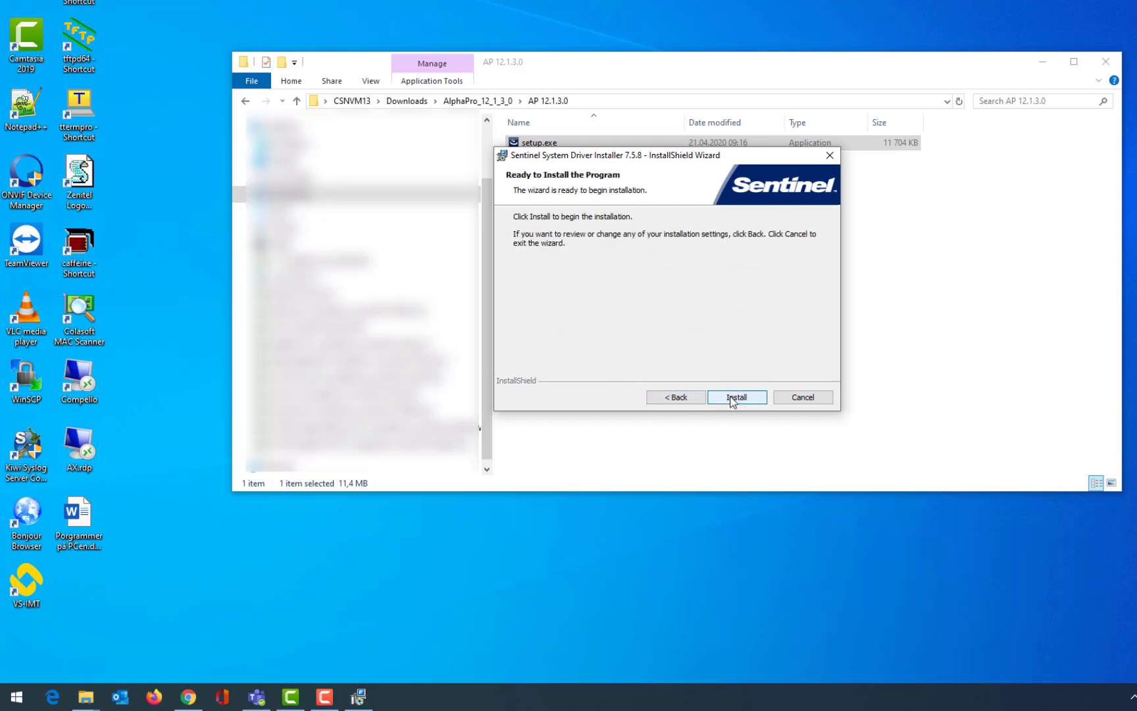
left_click(736, 397)
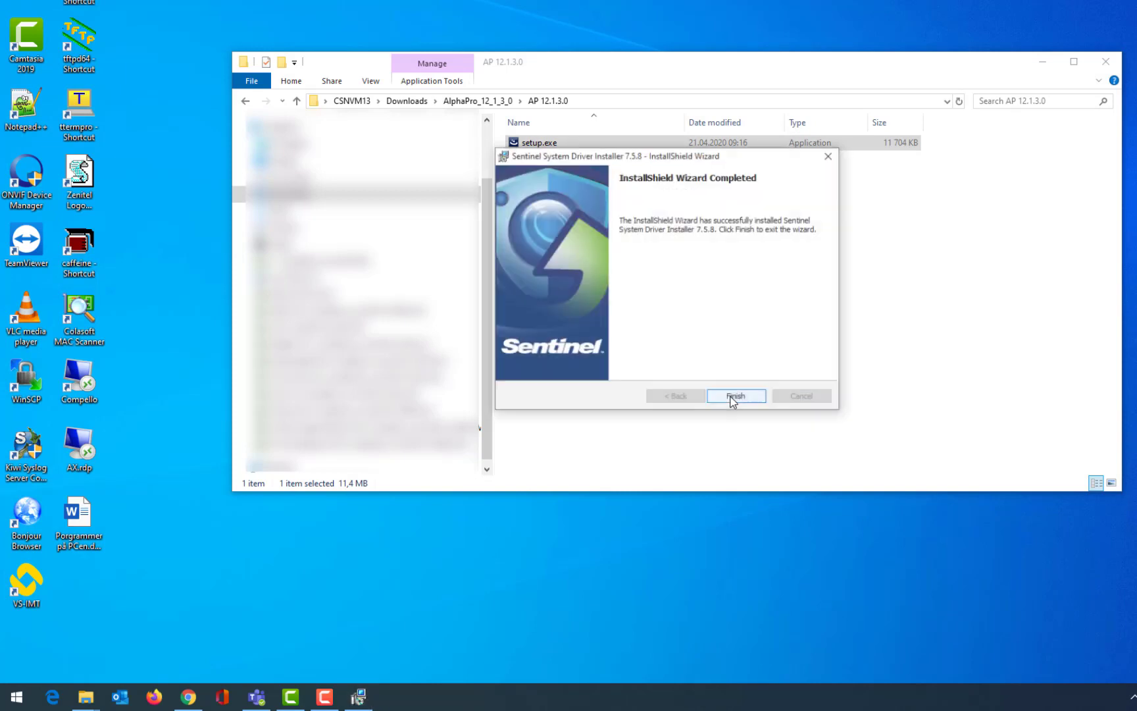
left_click(735, 395)
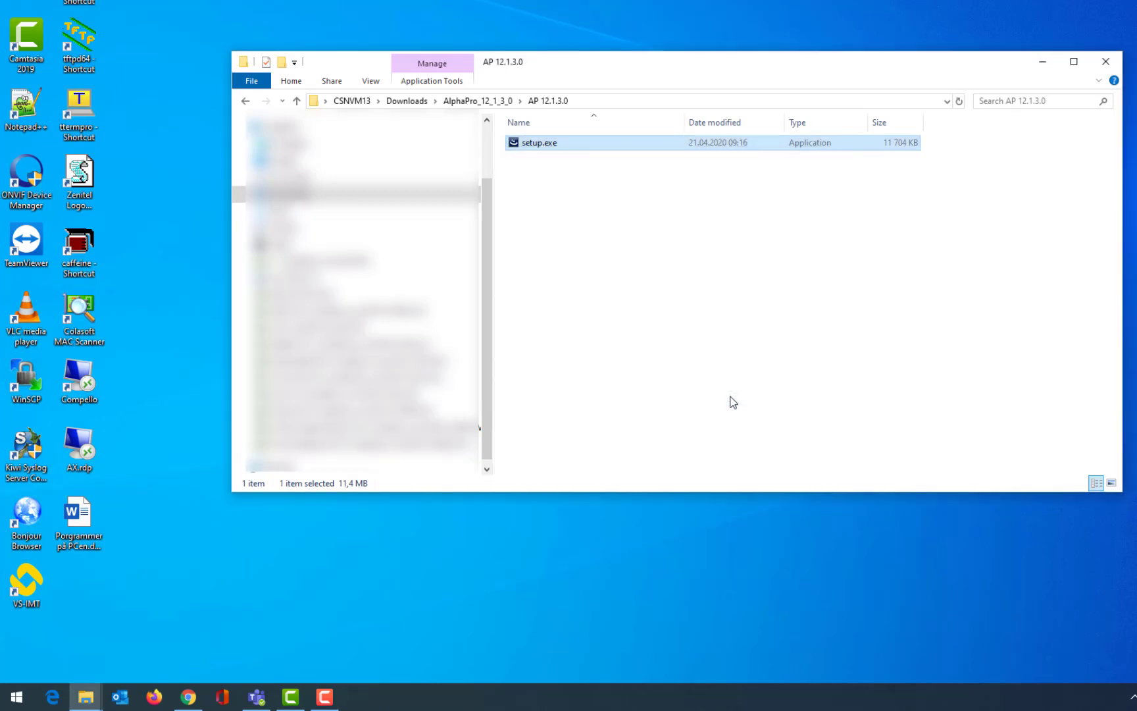
left_click(9, 700)
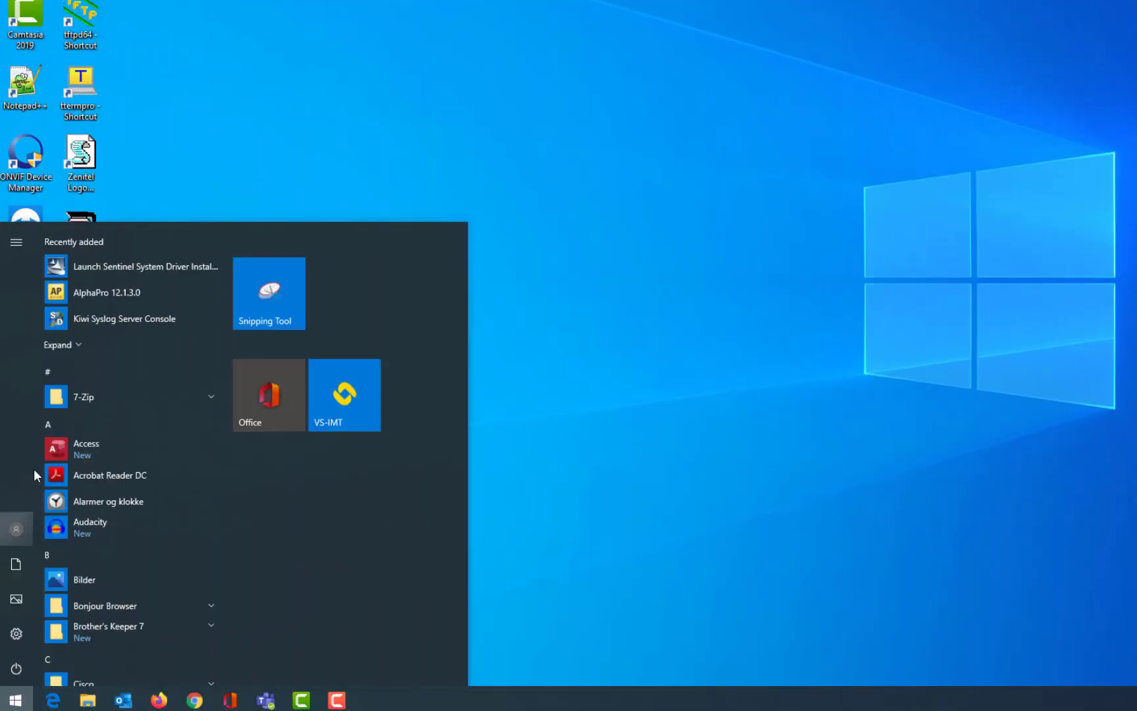
mouse_move(107, 292)
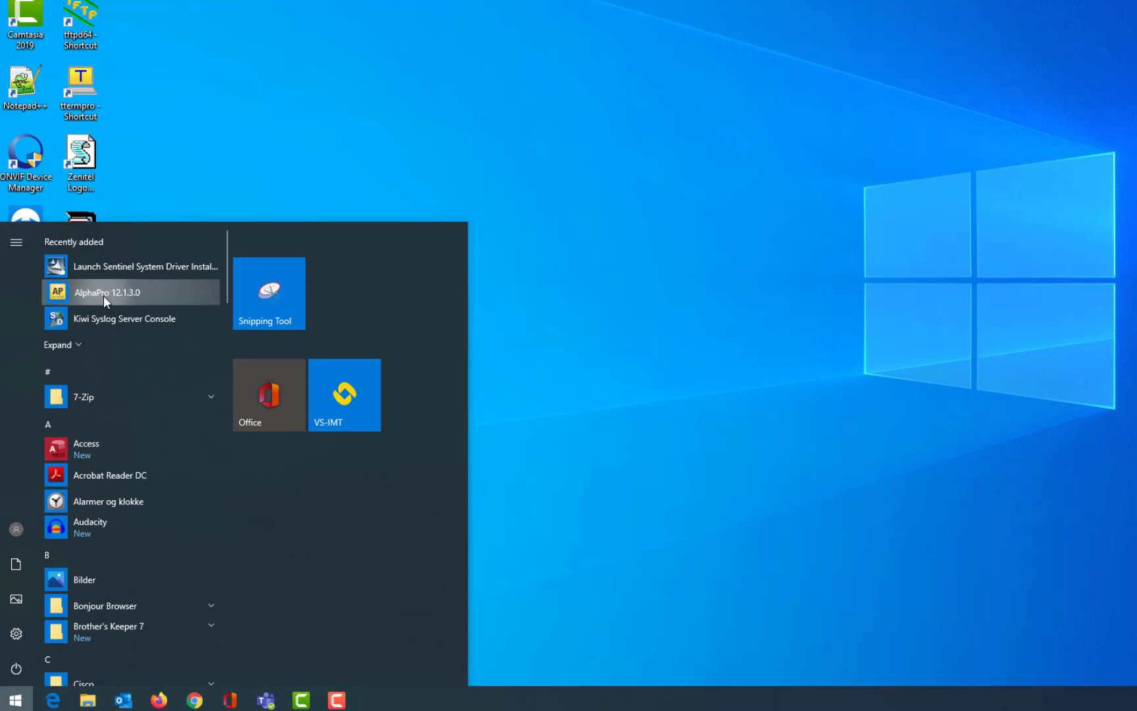
Step: Launch AlphaPro 12.1.3.0 and name the network Hospital with exchange Main Building
left_click(109, 292)
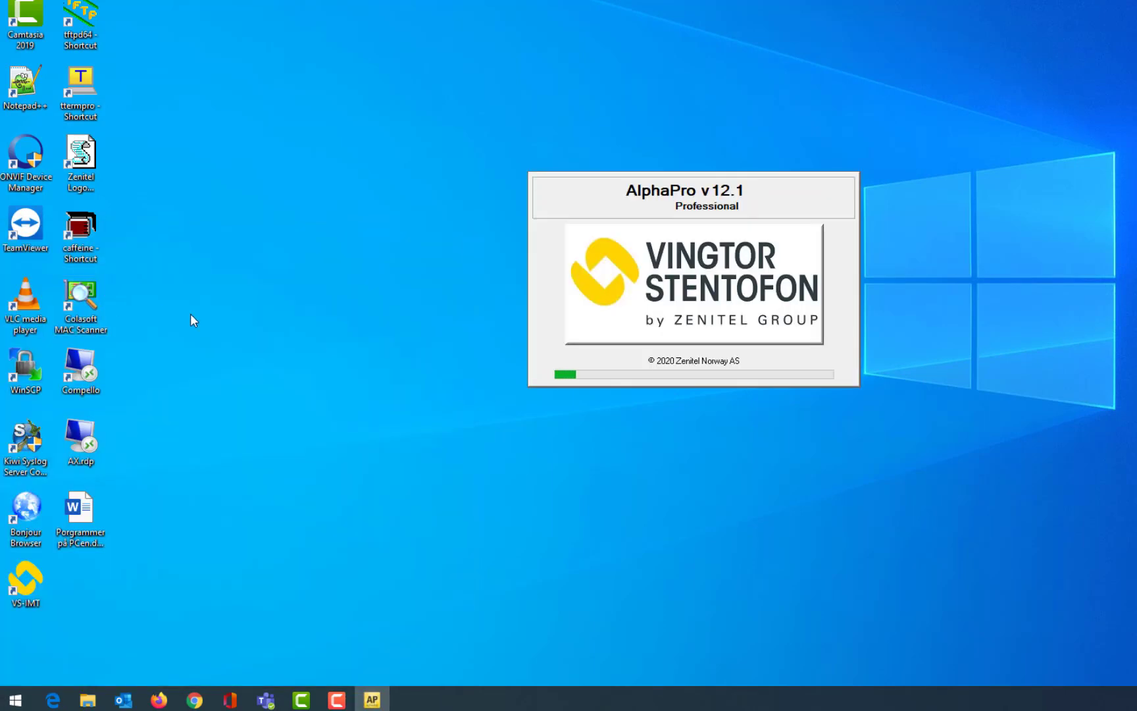
mouse_move(727, 468)
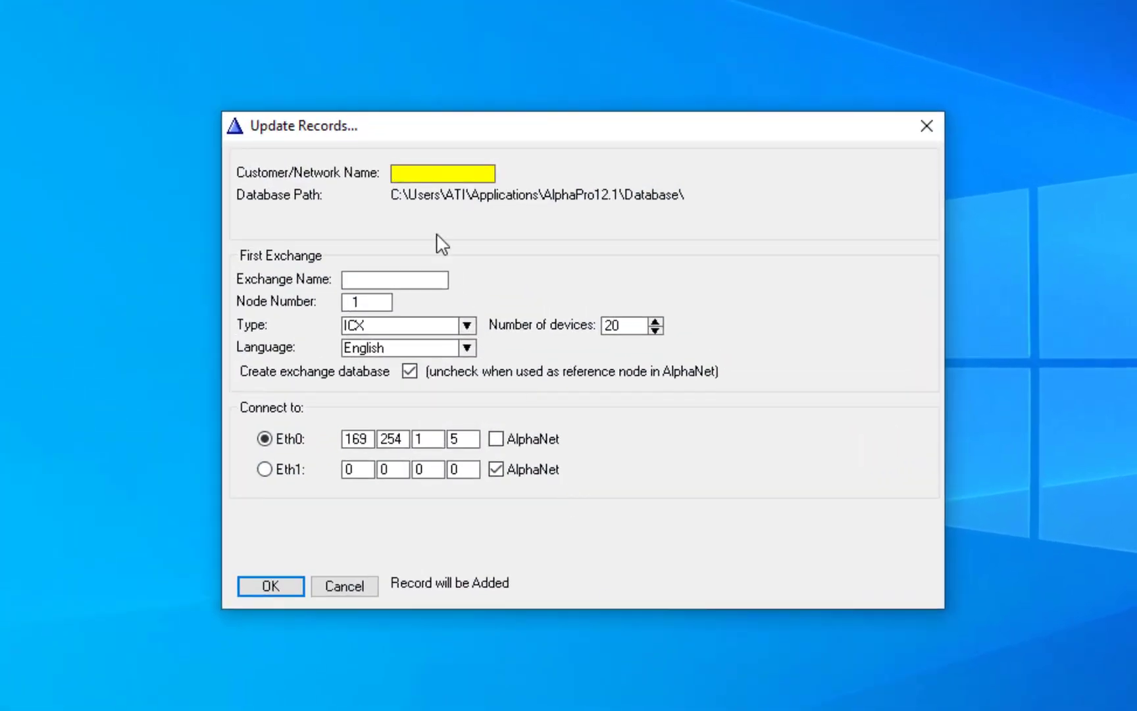
type("H")
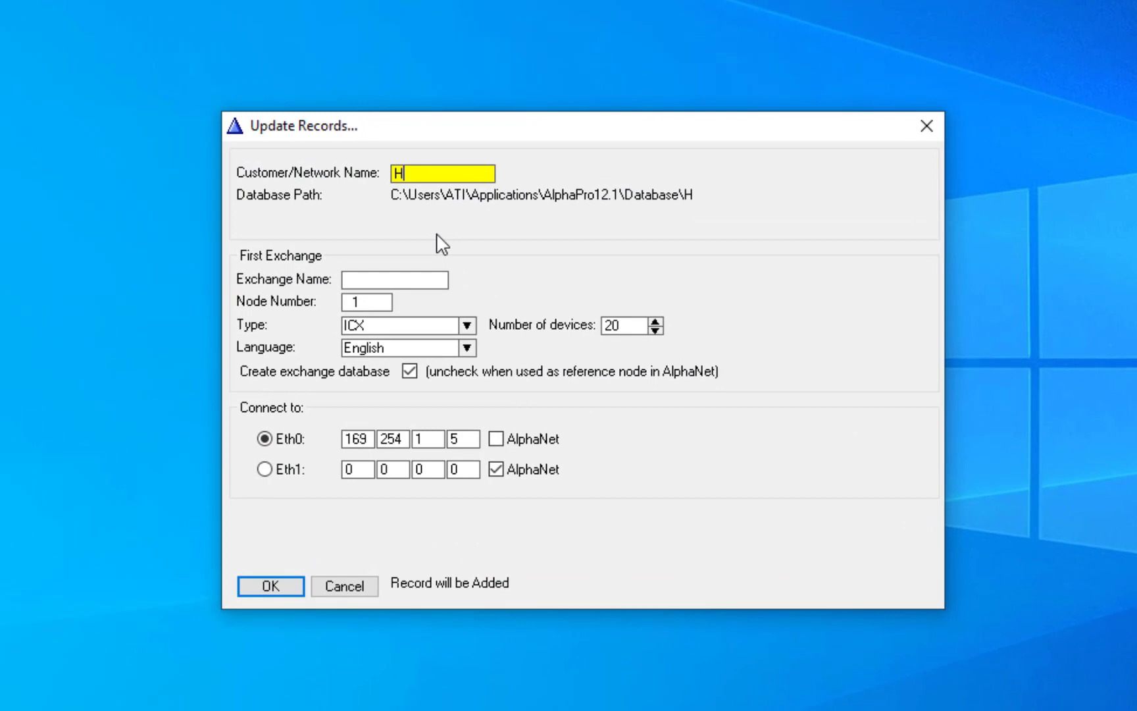
type("ospital")
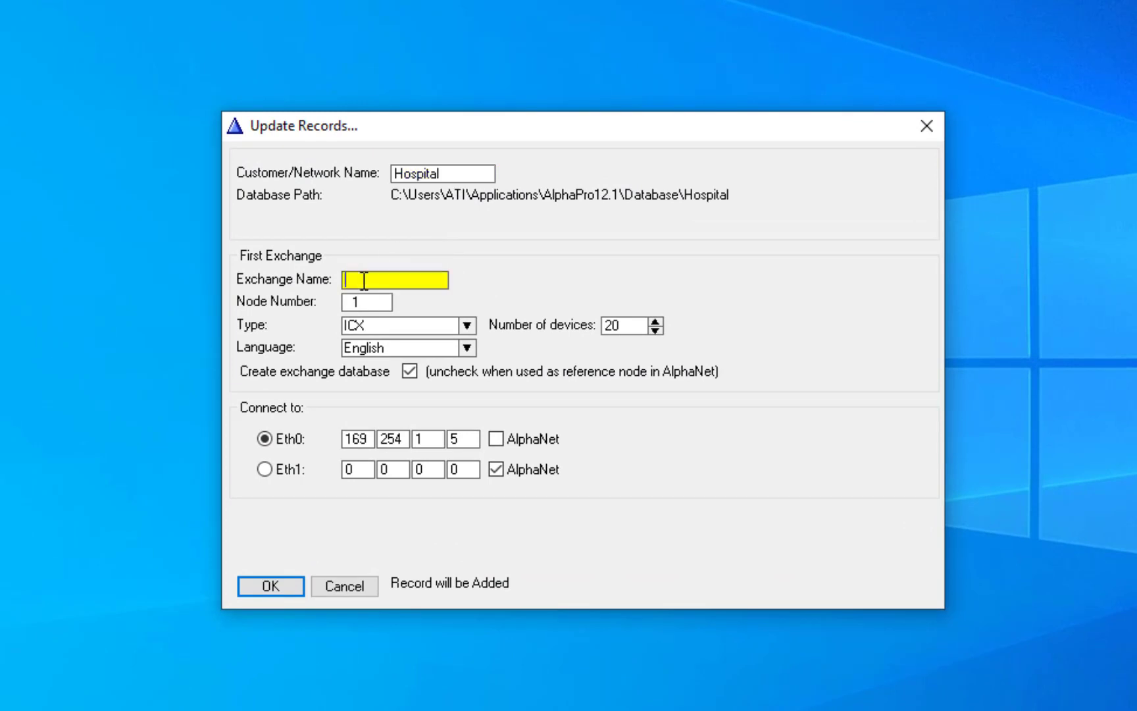
type("Main")
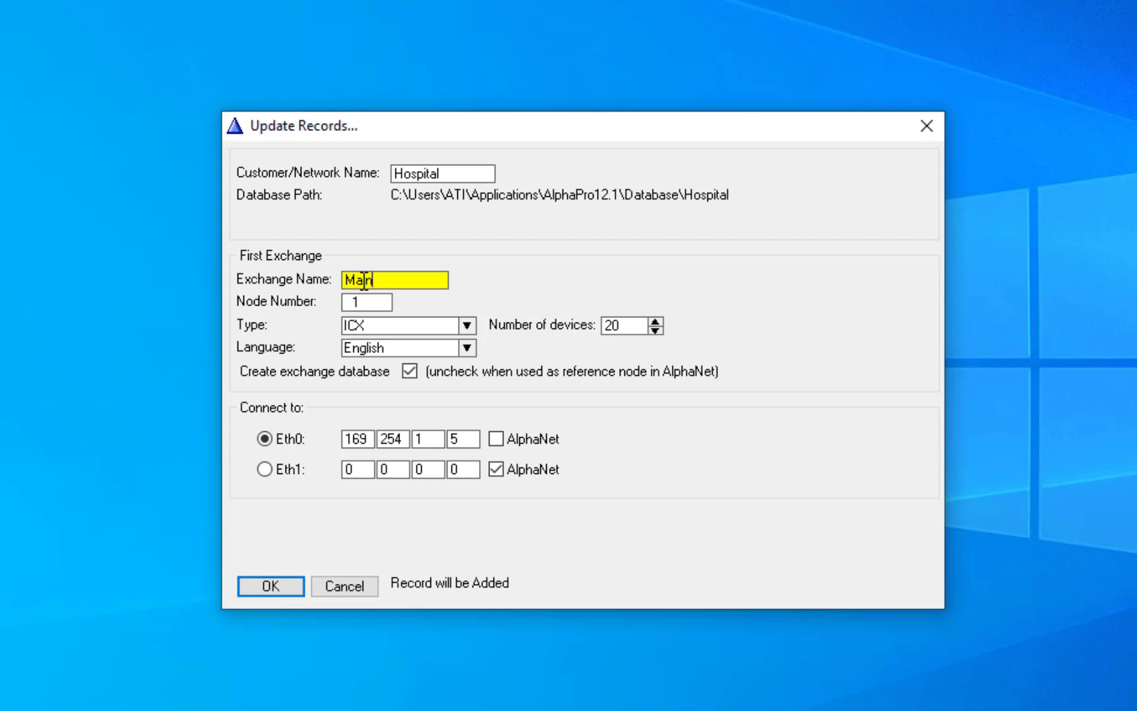
type("Bui")
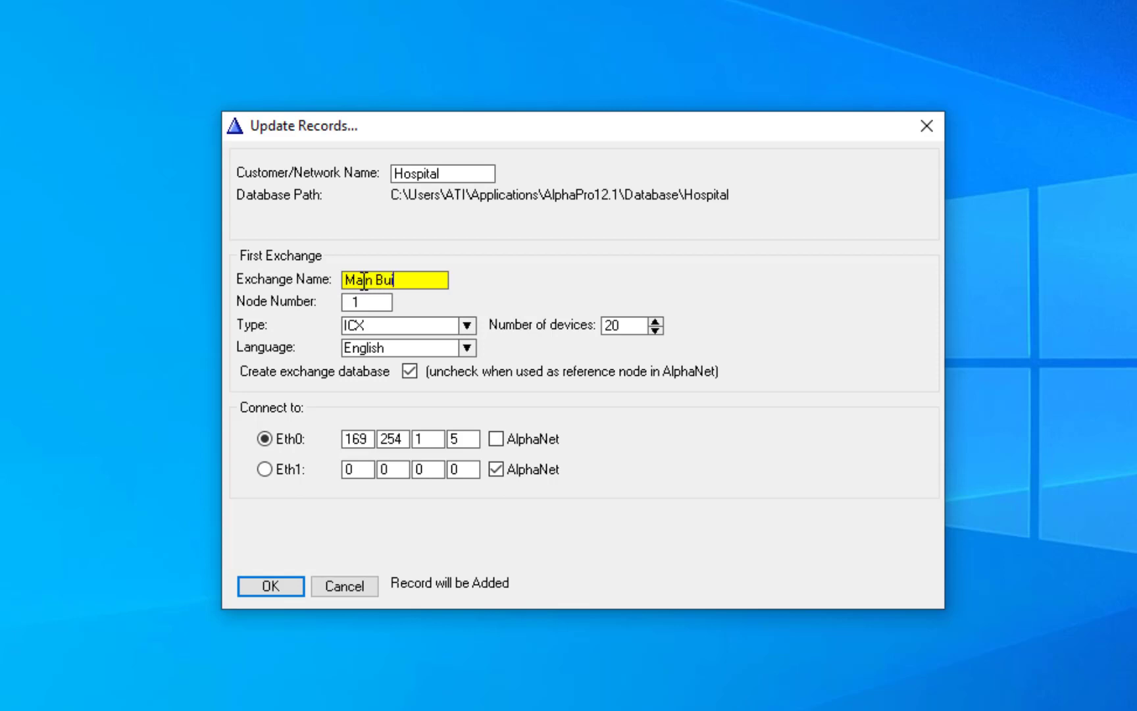
type("lding")
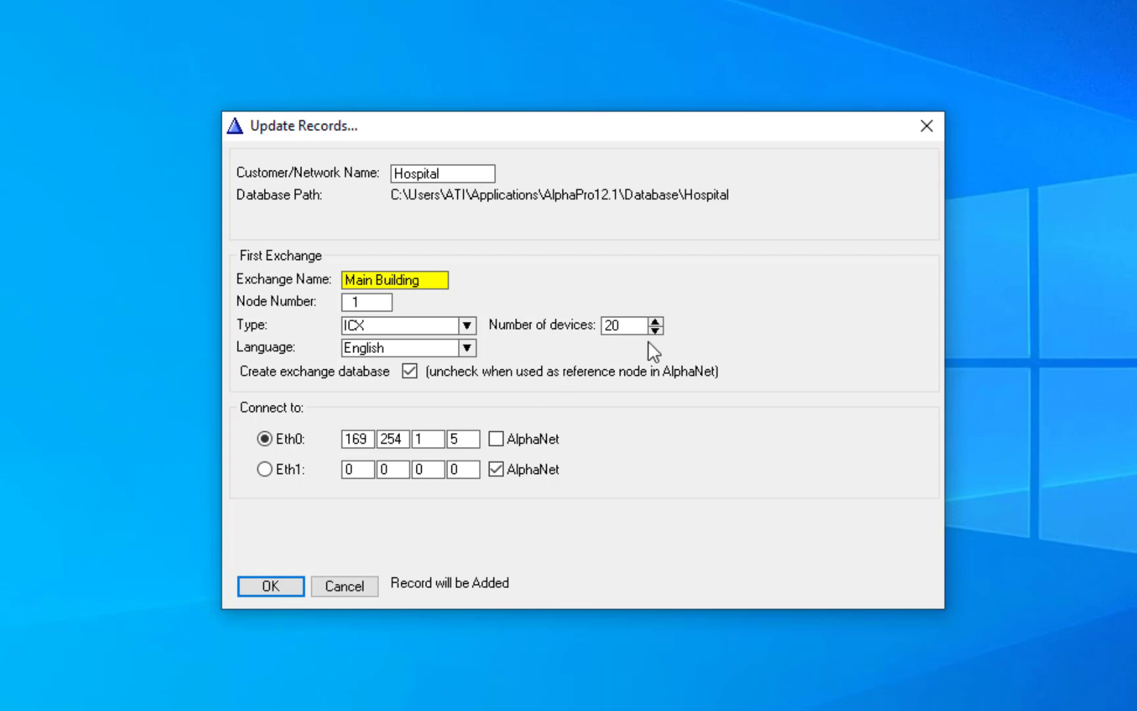
Step: Set 30 devices, fill Eth1 address 10.5.101.34 and confirm the new database record
left_click(644, 321)
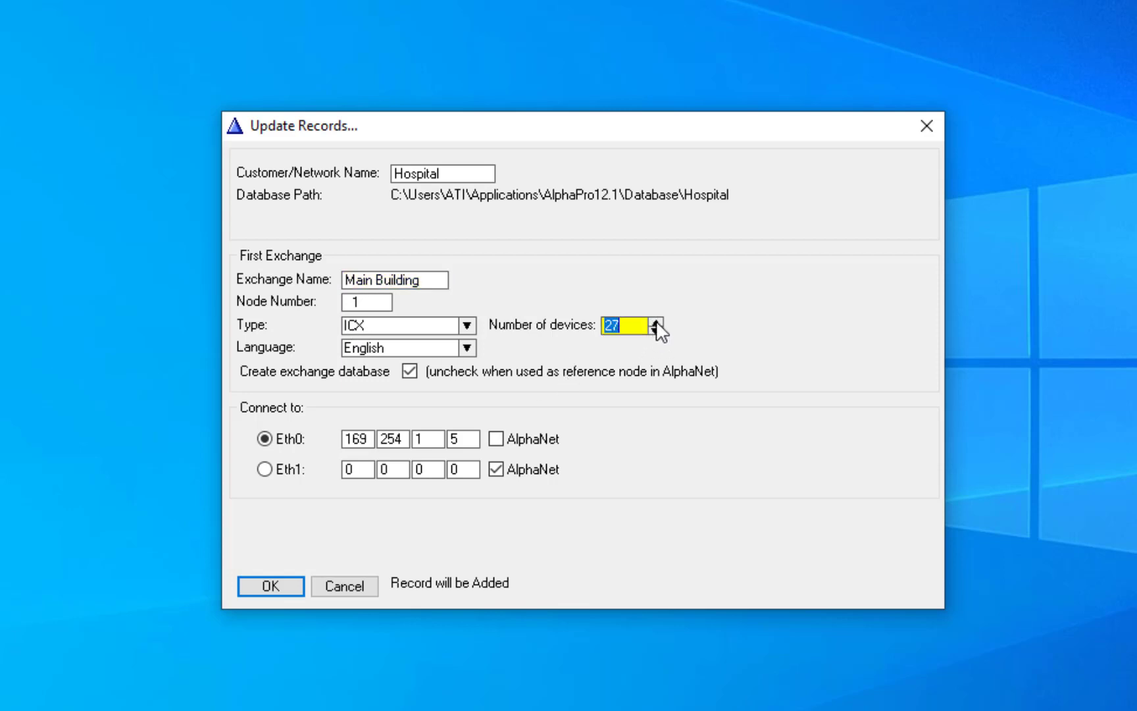
left_click(651, 321)
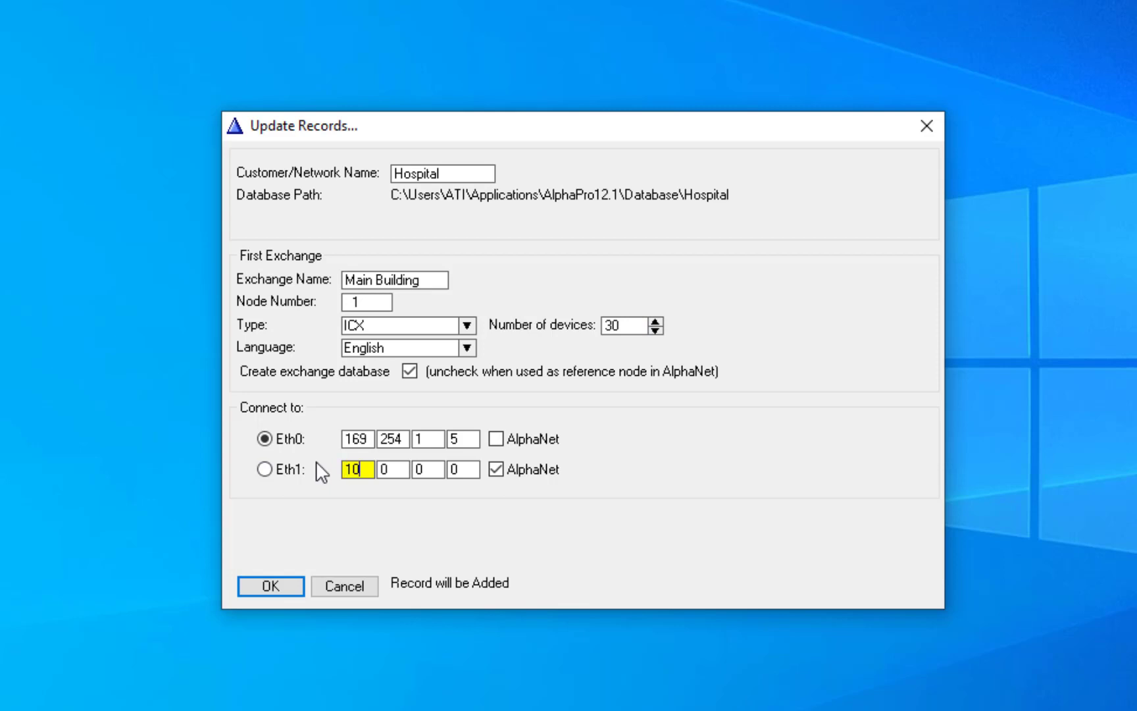
type("101")
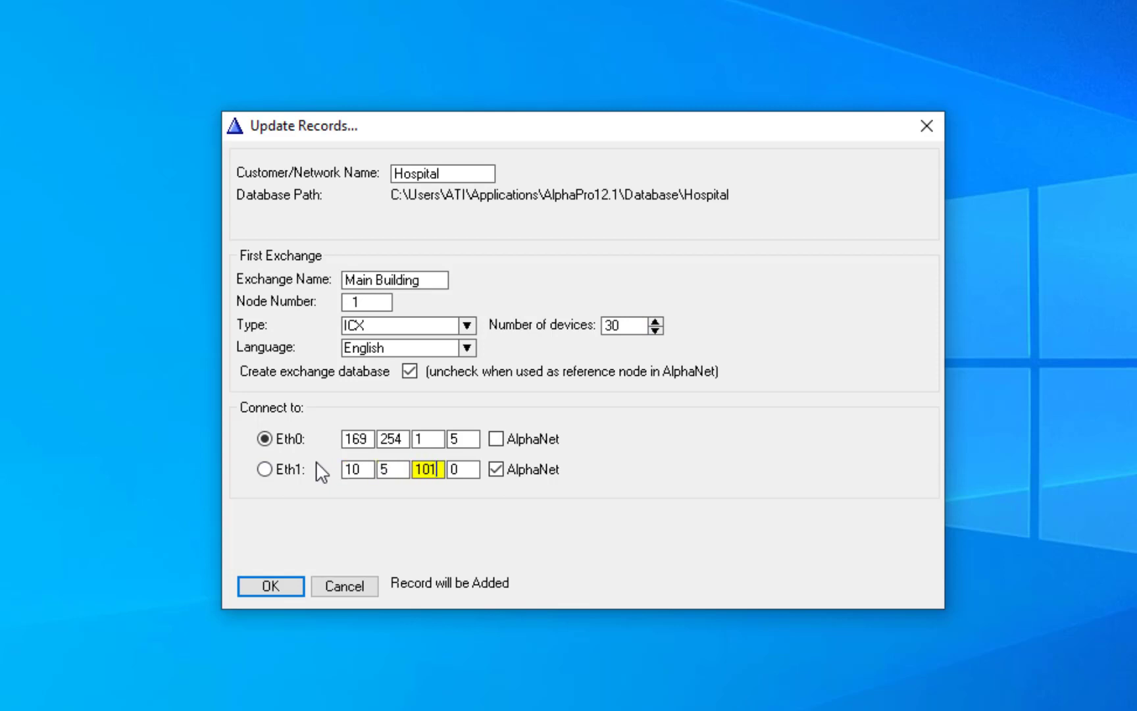
type("34")
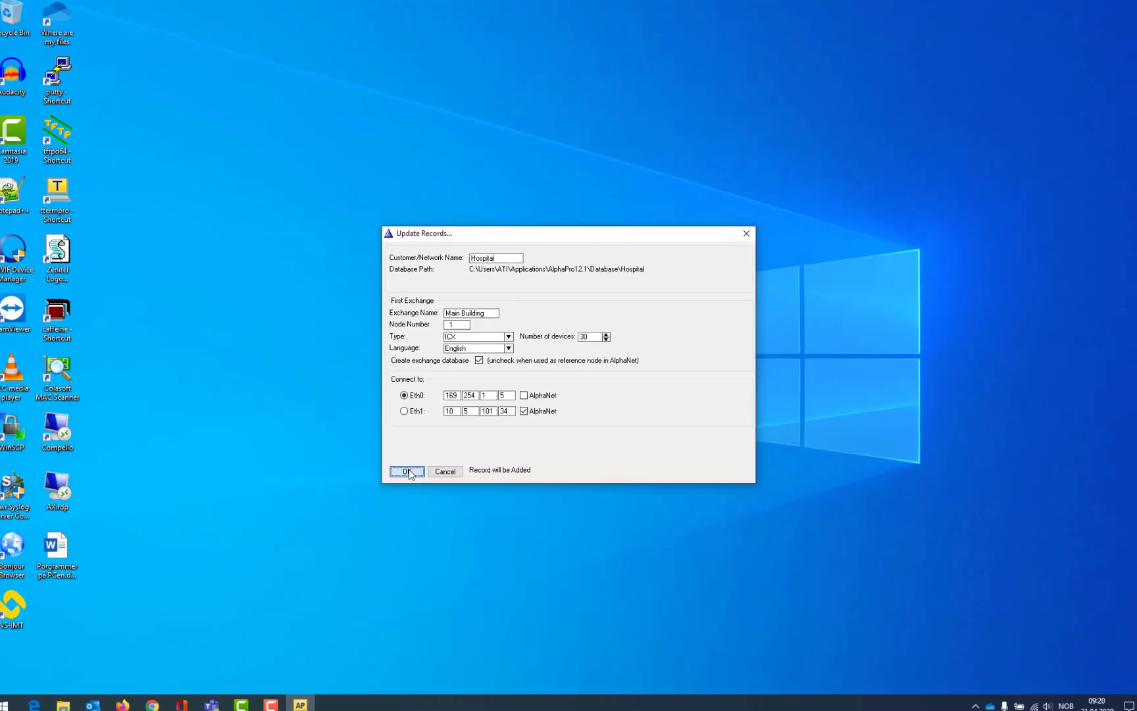
left_click(405, 471)
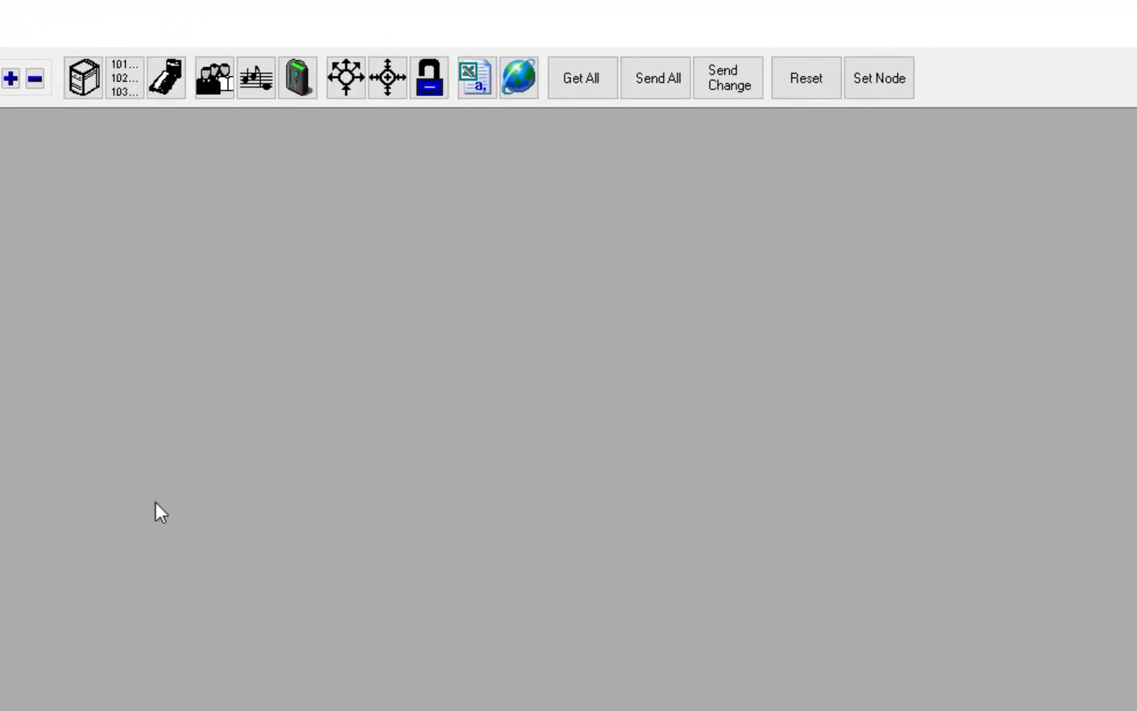
Step: Look over the main window toolbar buttons with Main Building as the current exchange
left_click(166, 78)
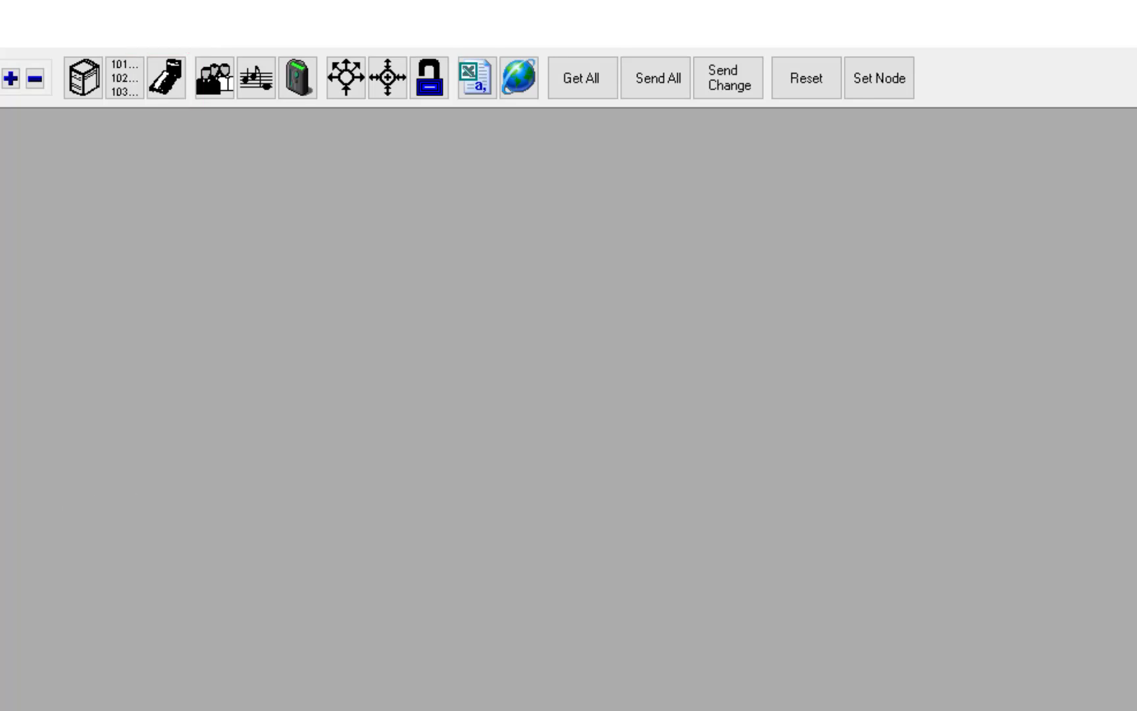
left_click(656, 77)
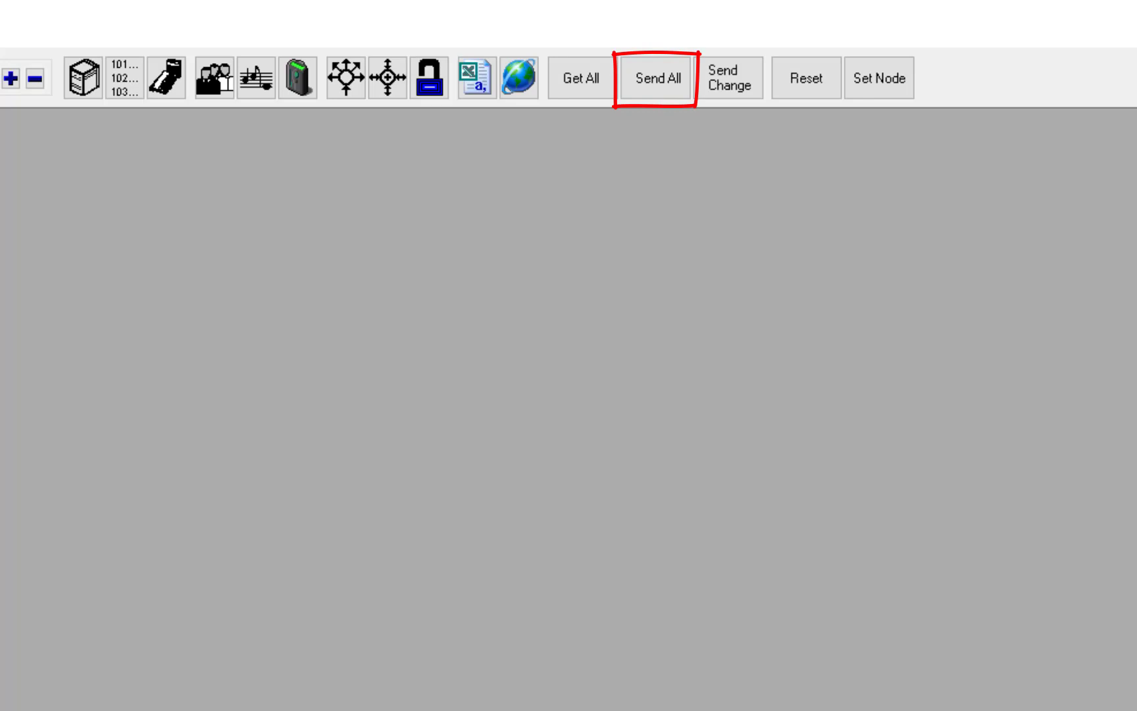
left_click(655, 78)
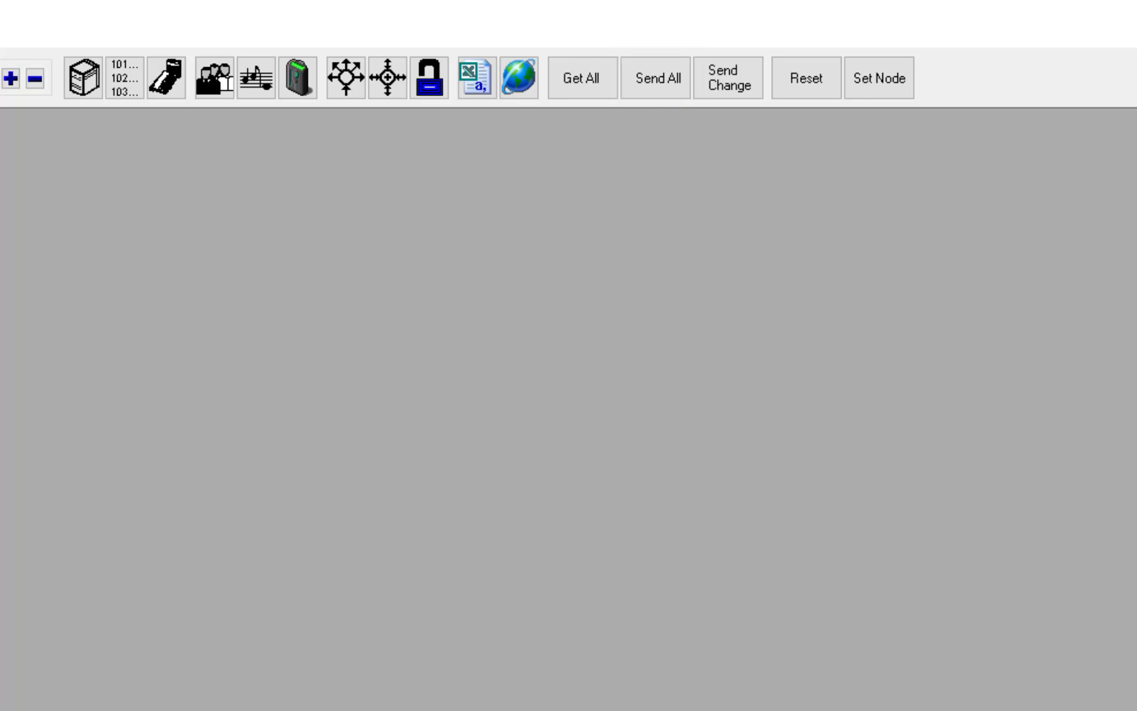
left_click(580, 77)
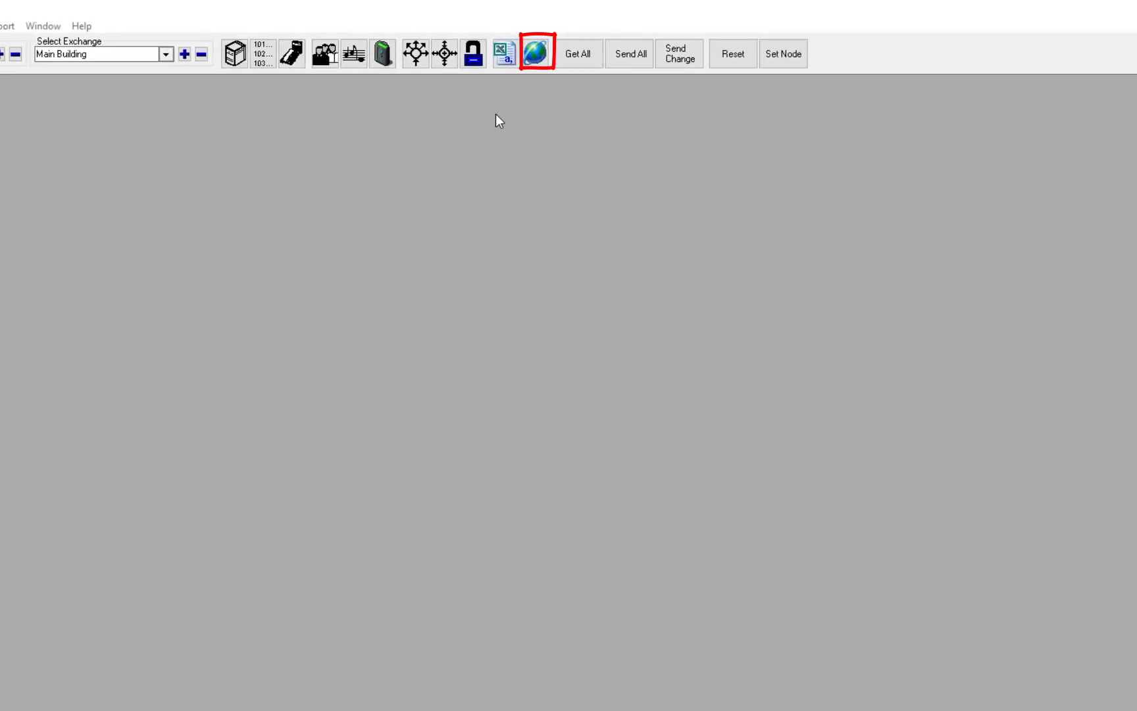
left_click(537, 52)
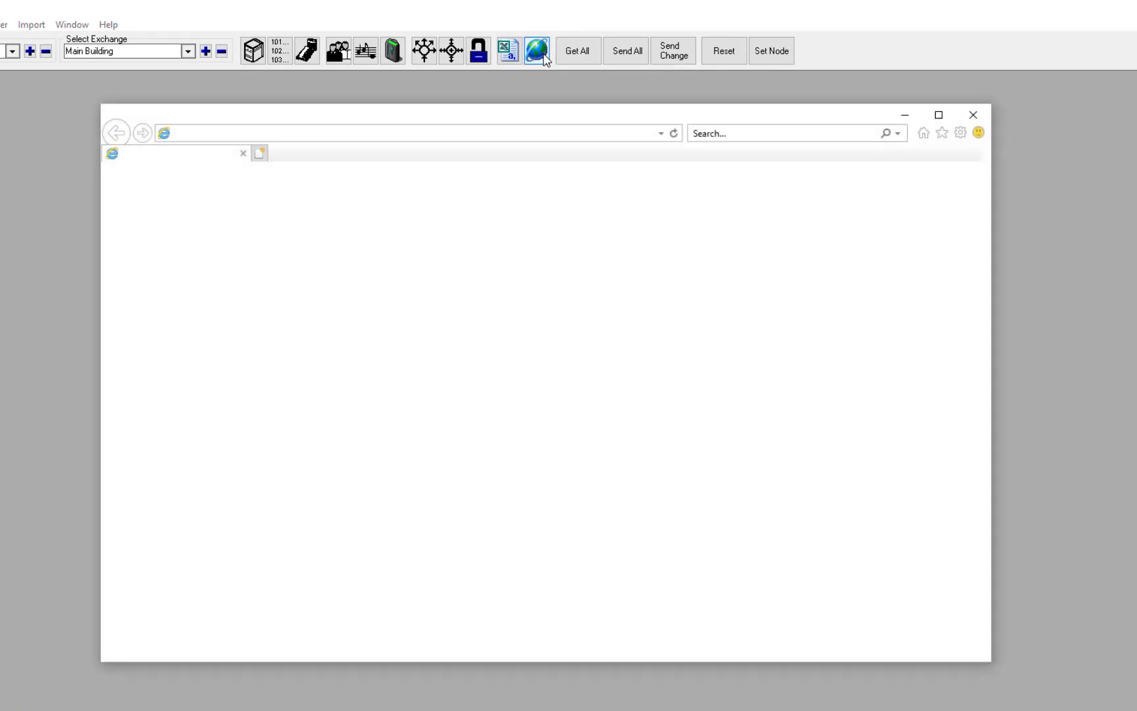
left_click(535, 50)
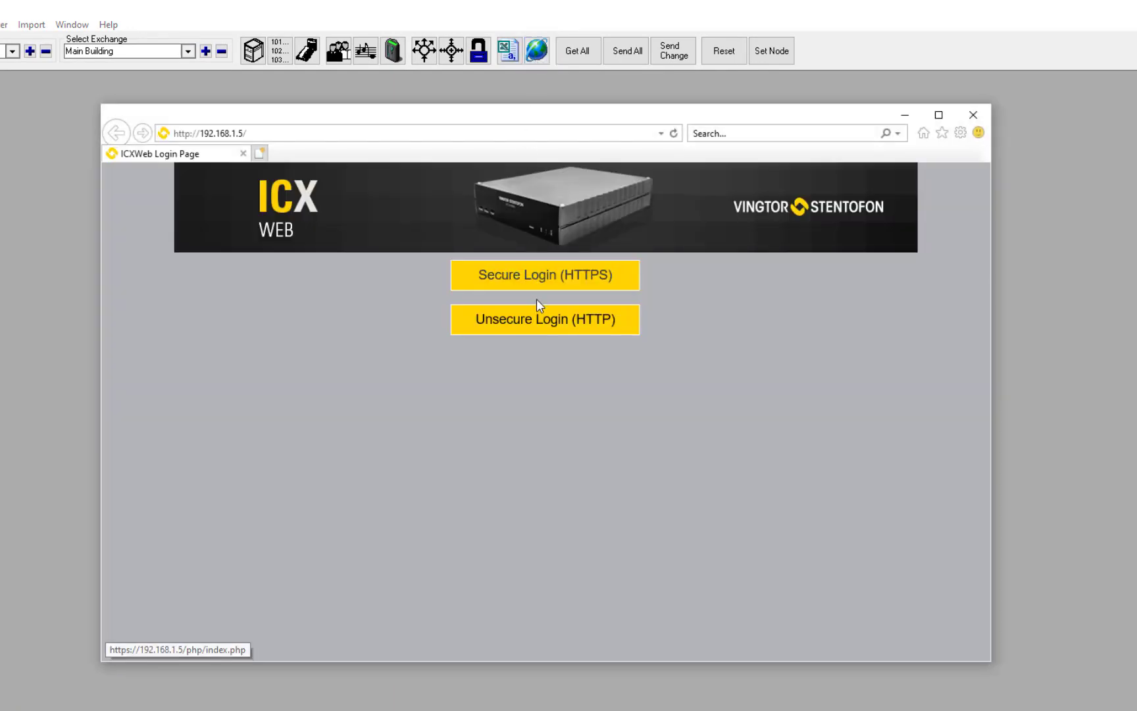
left_click(543, 318)
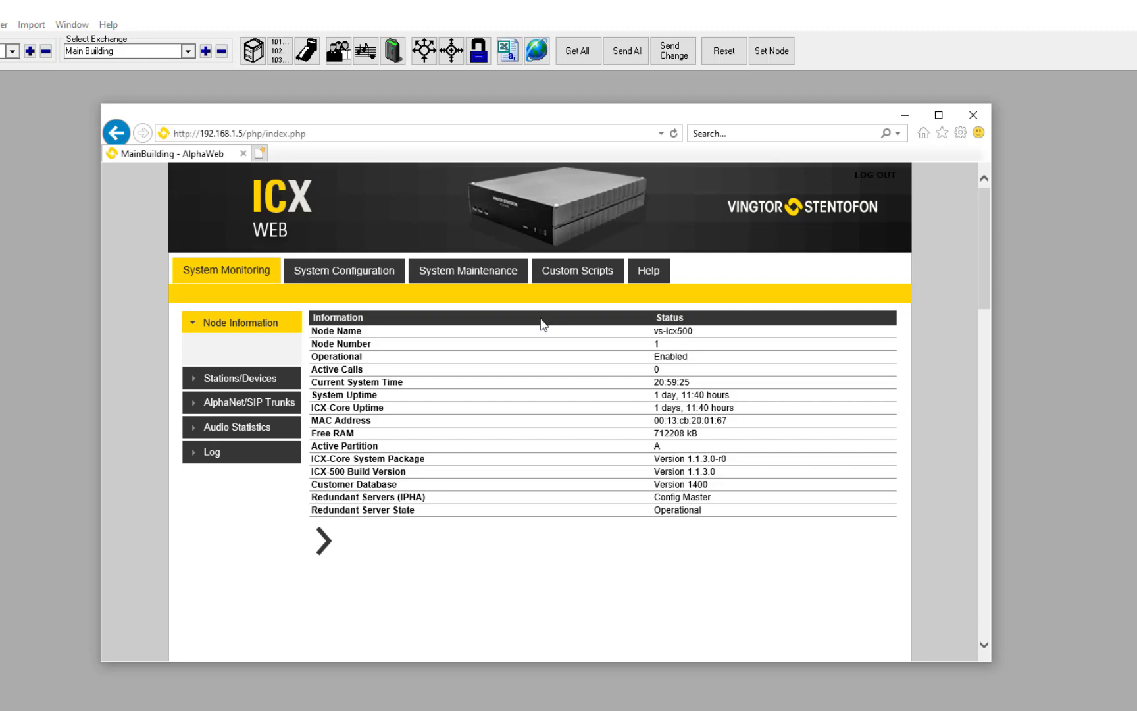
mouse_move(975, 115)
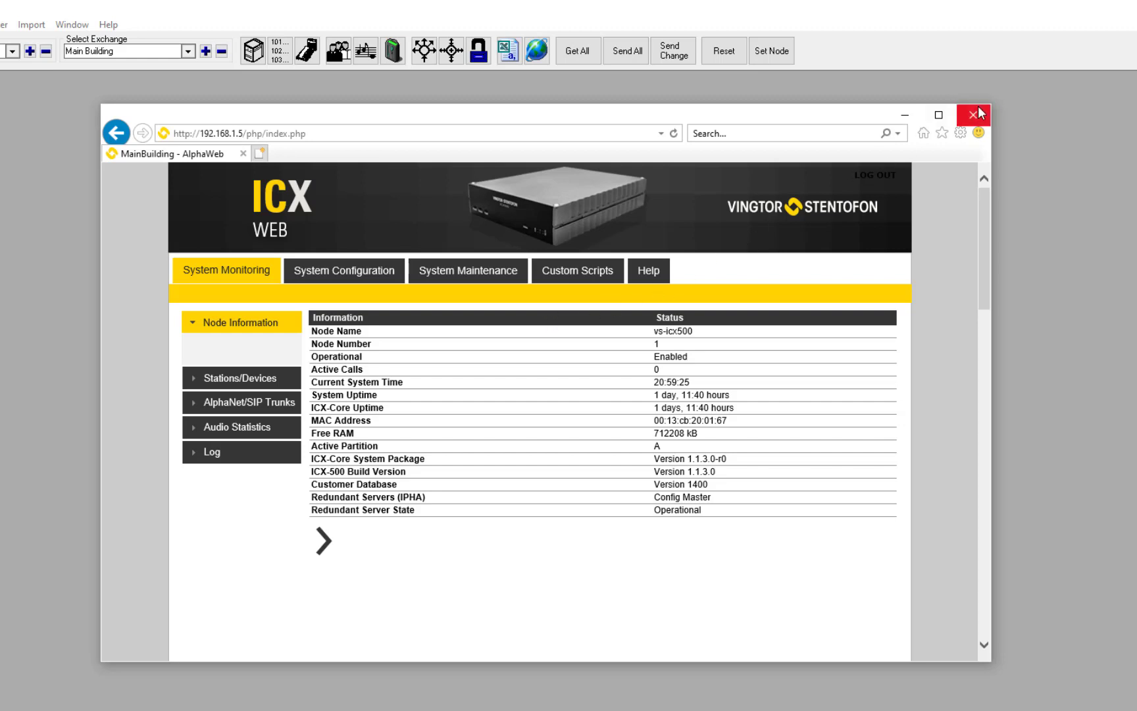
left_click(975, 114)
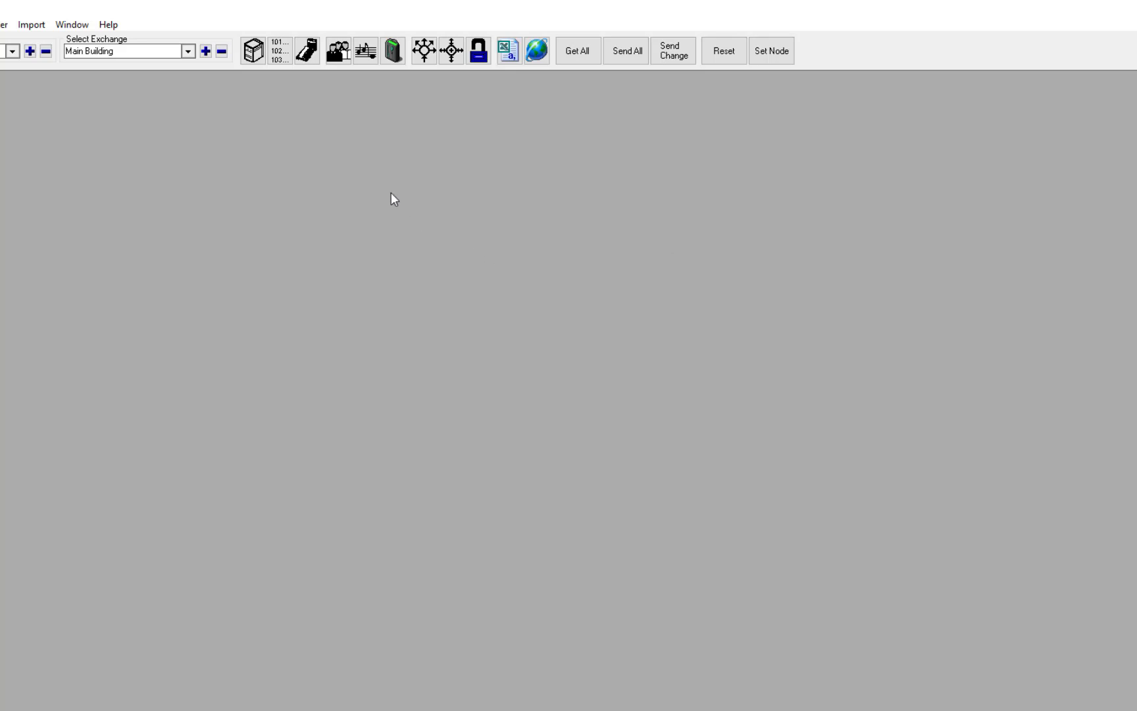
left_click(108, 24)
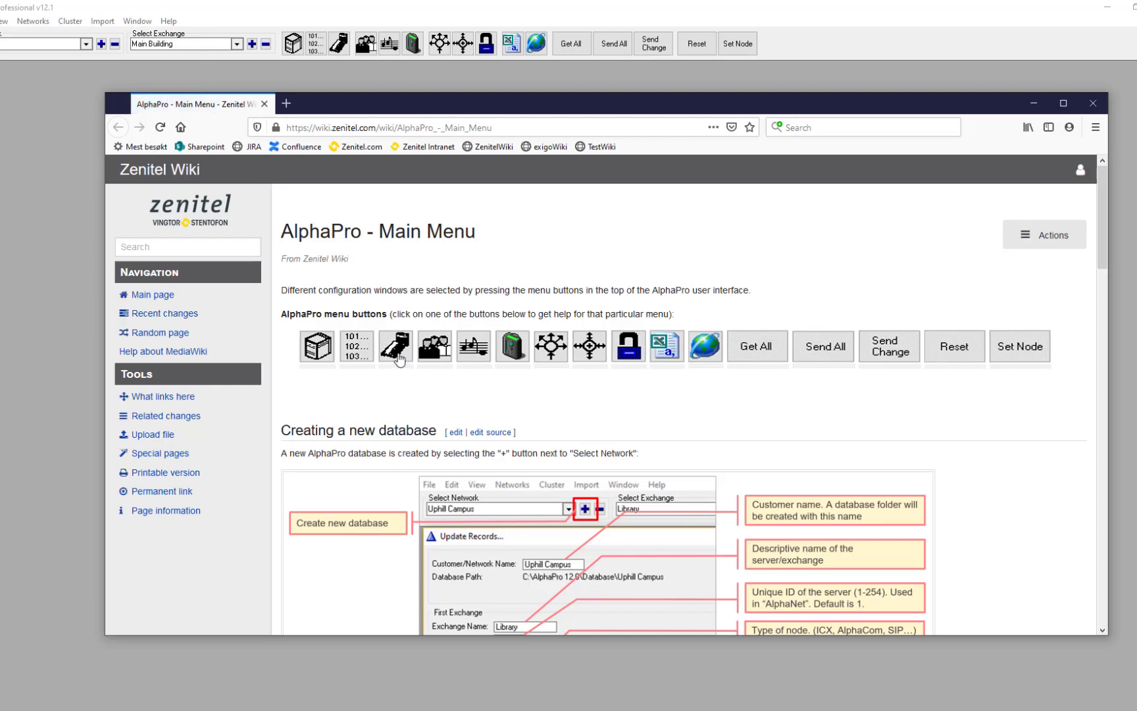
left_click(395, 346)
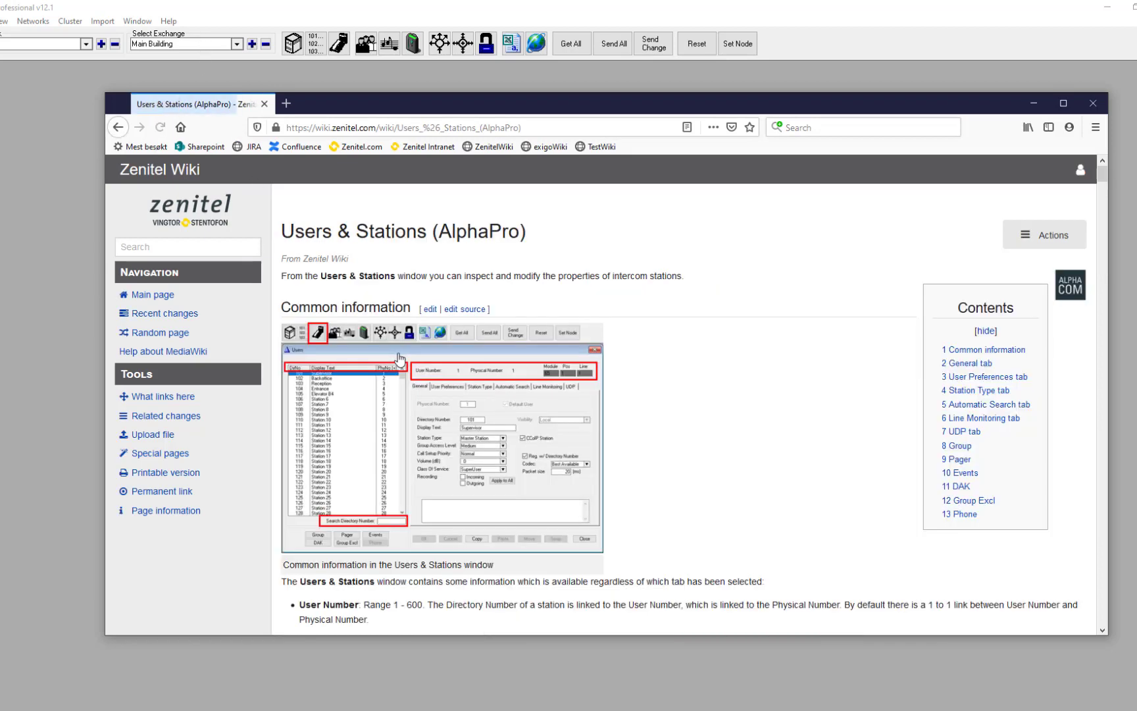
scroll("down", 3)
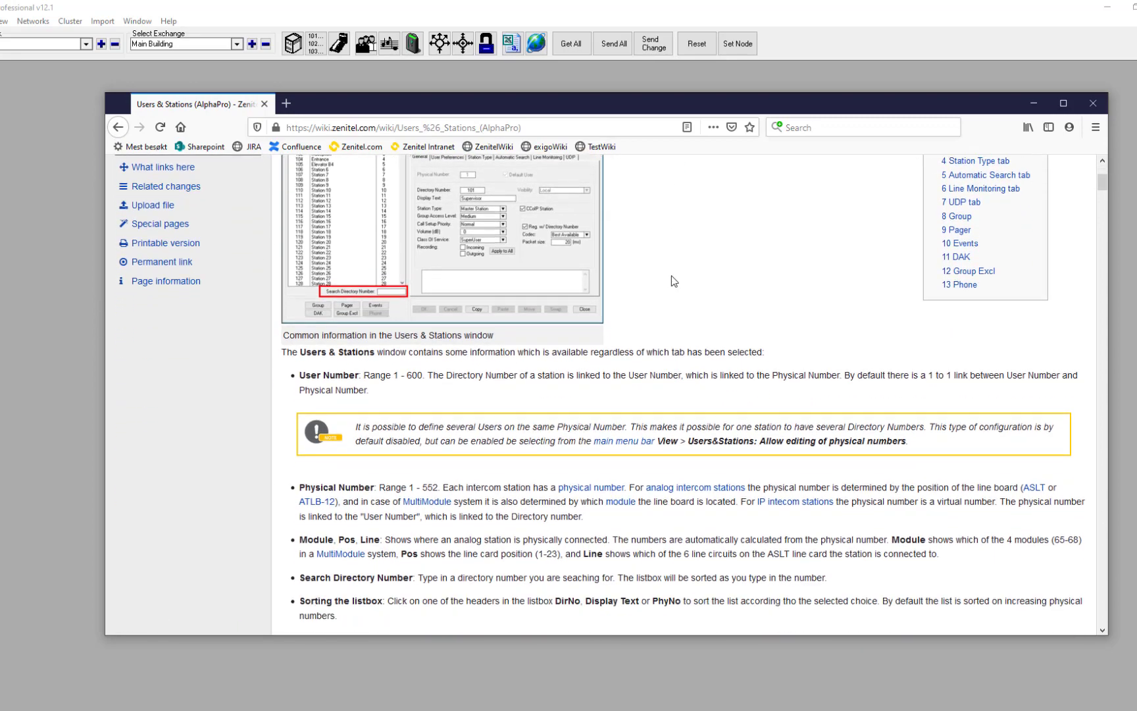
scroll("down", 3)
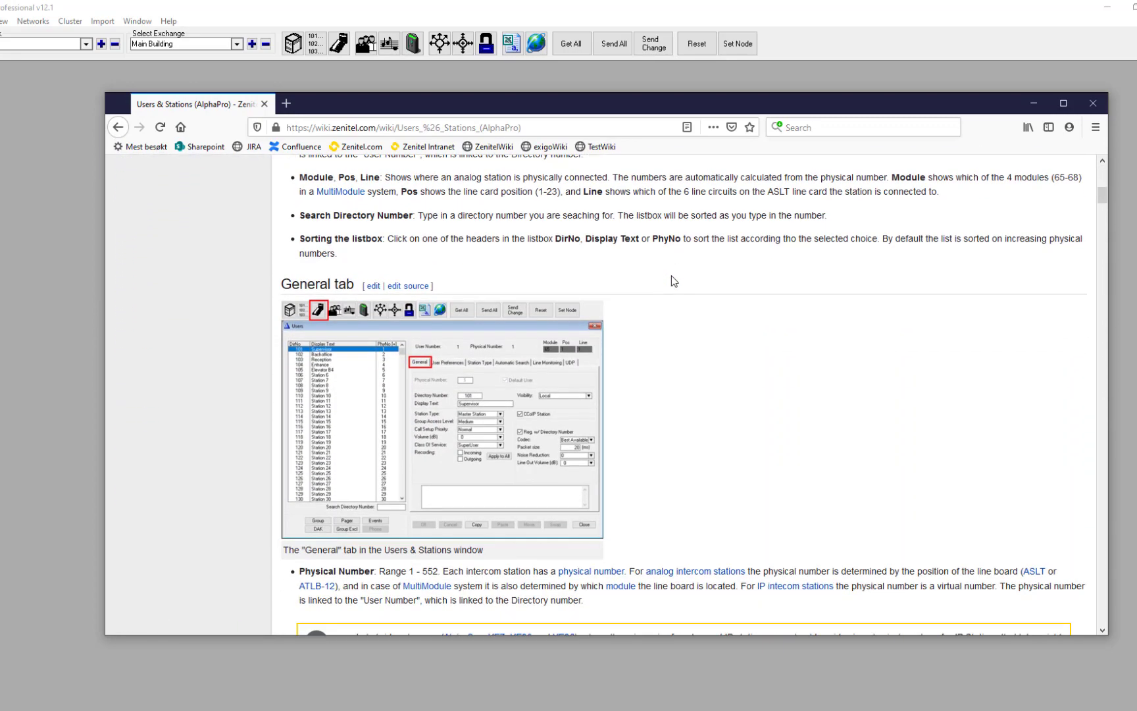
scroll("down", 3)
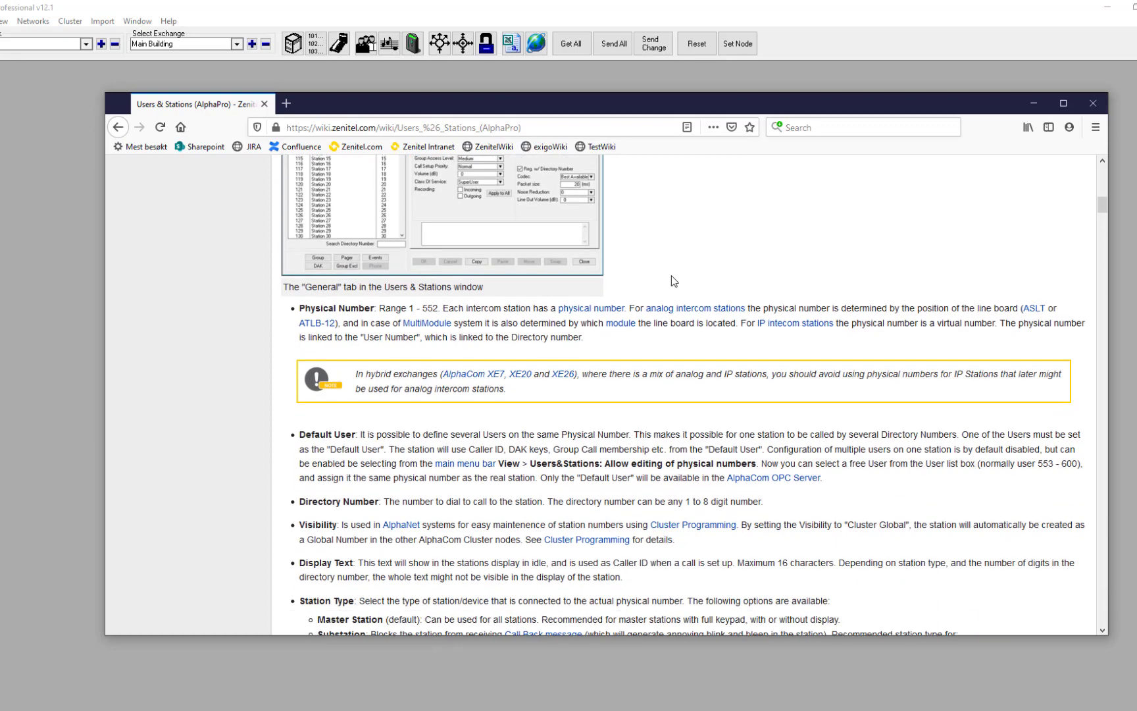
scroll("down", 3)
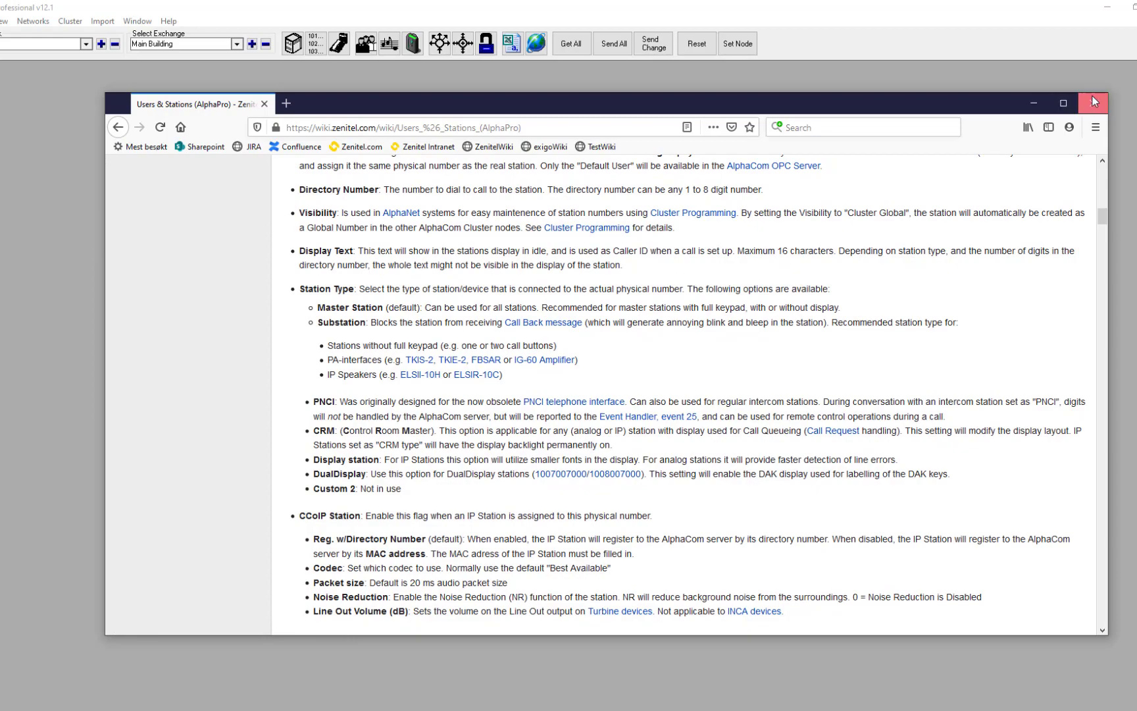
left_click(1094, 101)
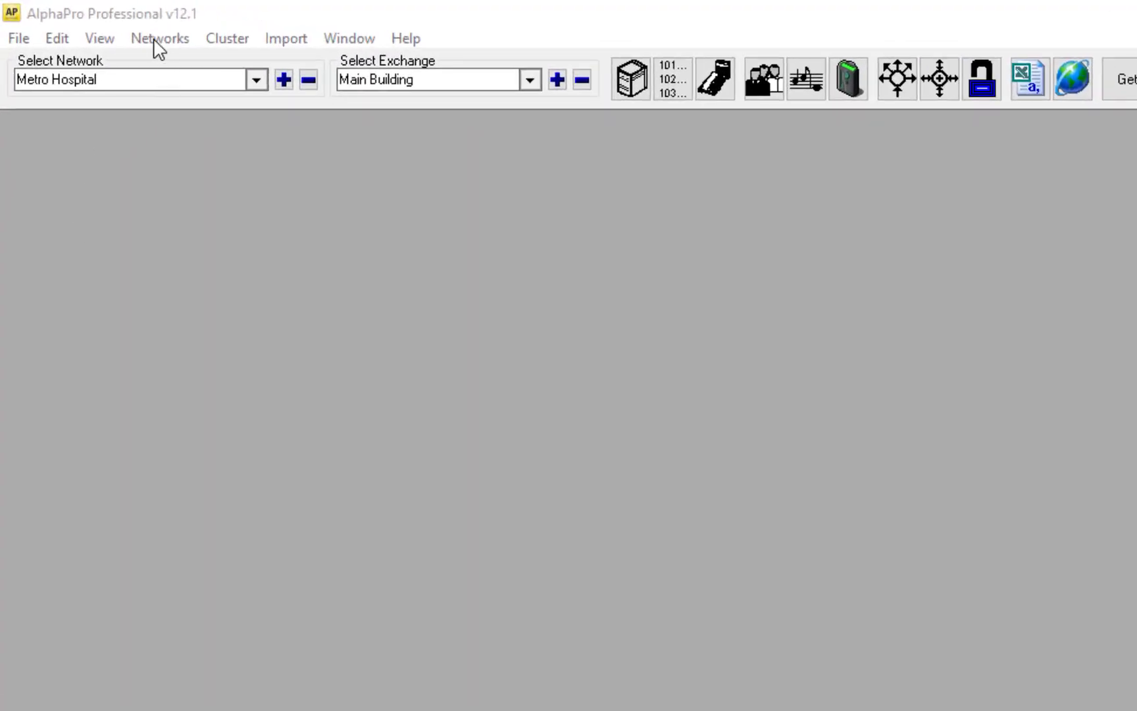
Step: Browse Networks to list Metro Hospital with its Main Building ICX node
left_click(159, 38)
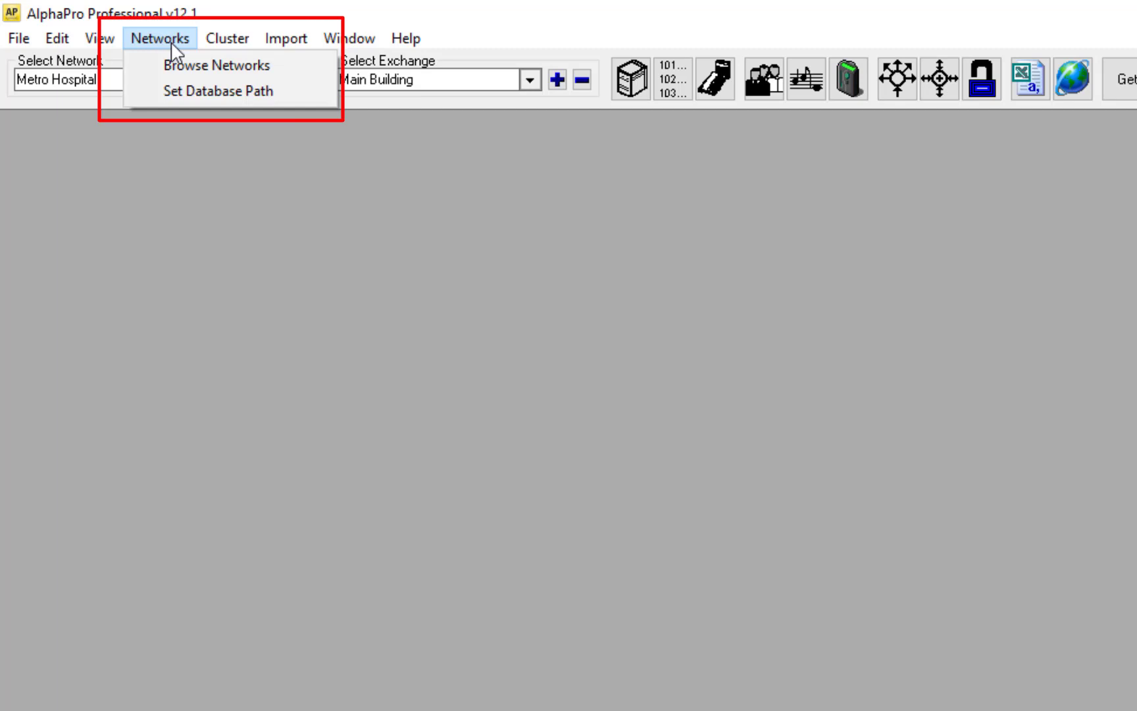
left_click(159, 38)
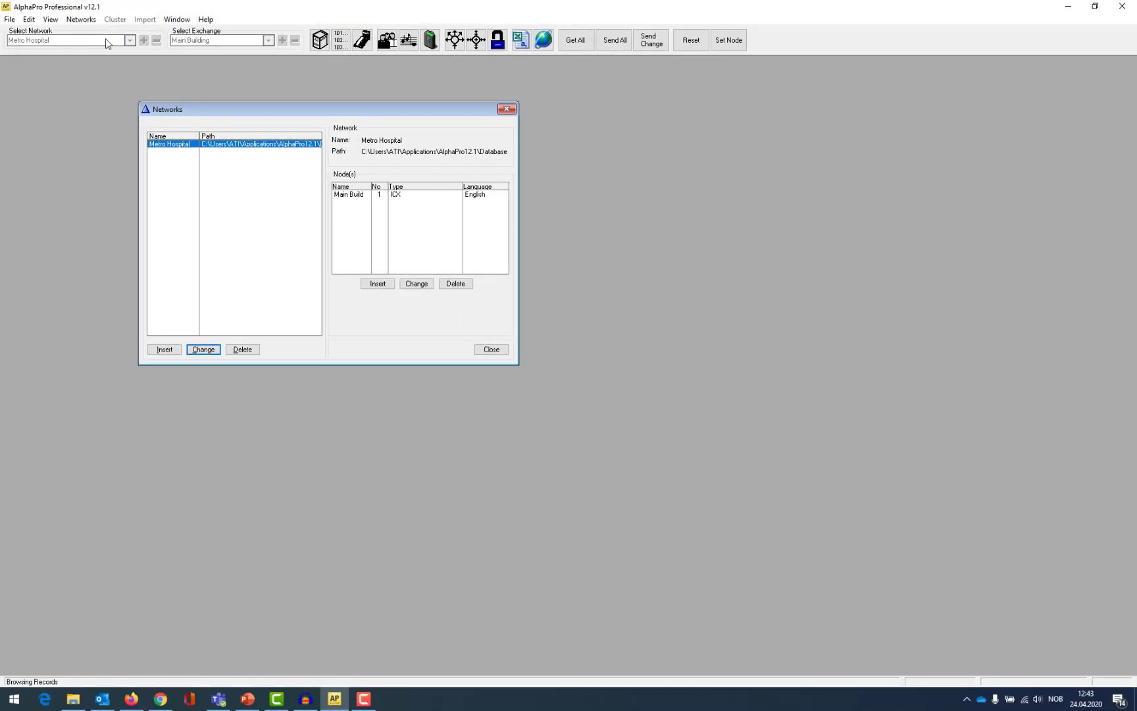
Step: Close the Networks overview dialog
left_click(490, 349)
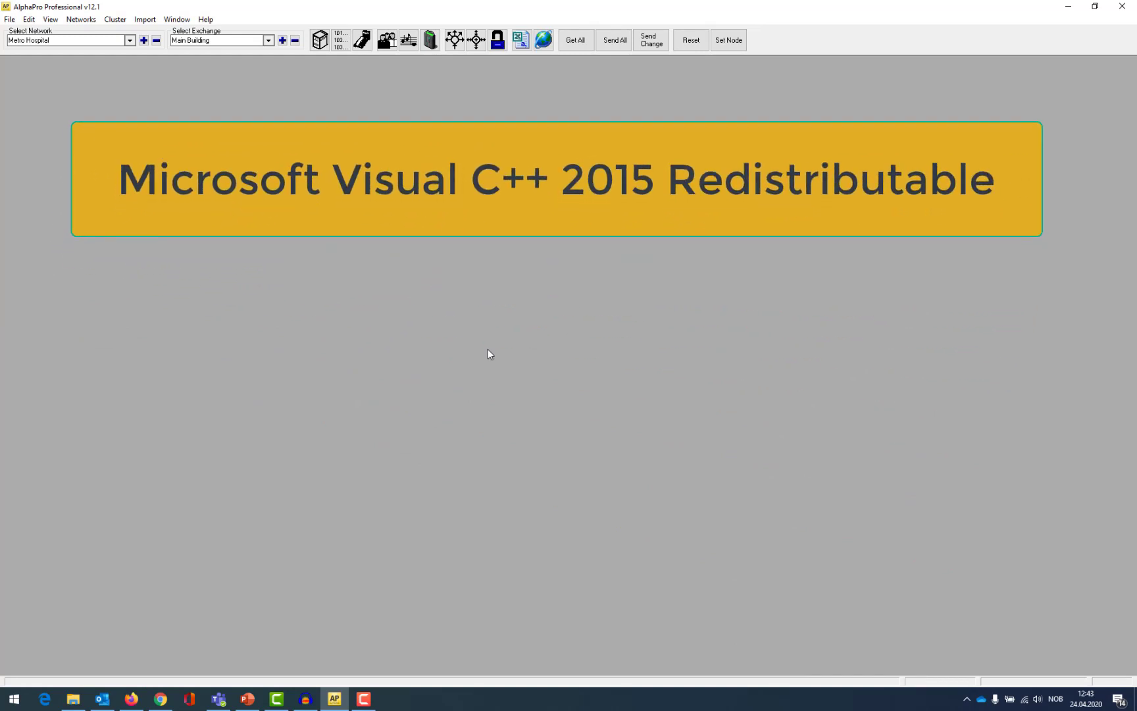